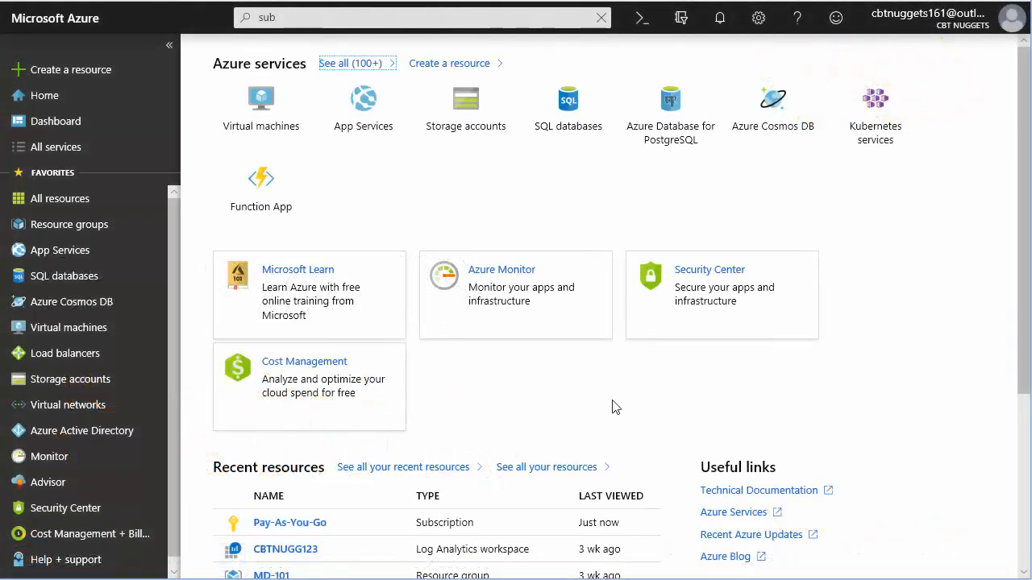
pyautogui.moveTo(502, 396)
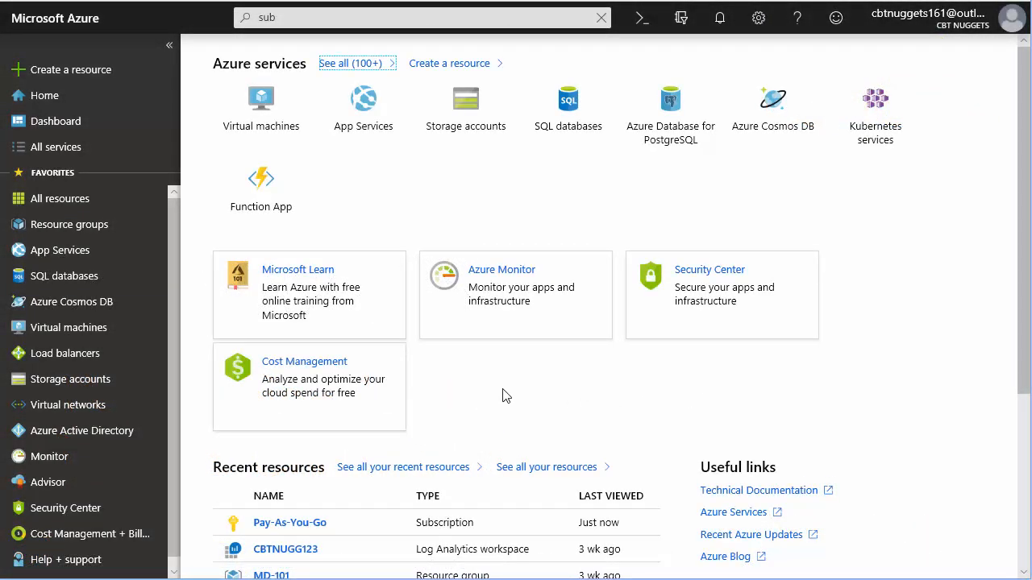
# Go to the CBT Nuggets Azure Active Directory overview and reach Mobility (MDM and MAM) in its menu
pyautogui.click(82, 431)
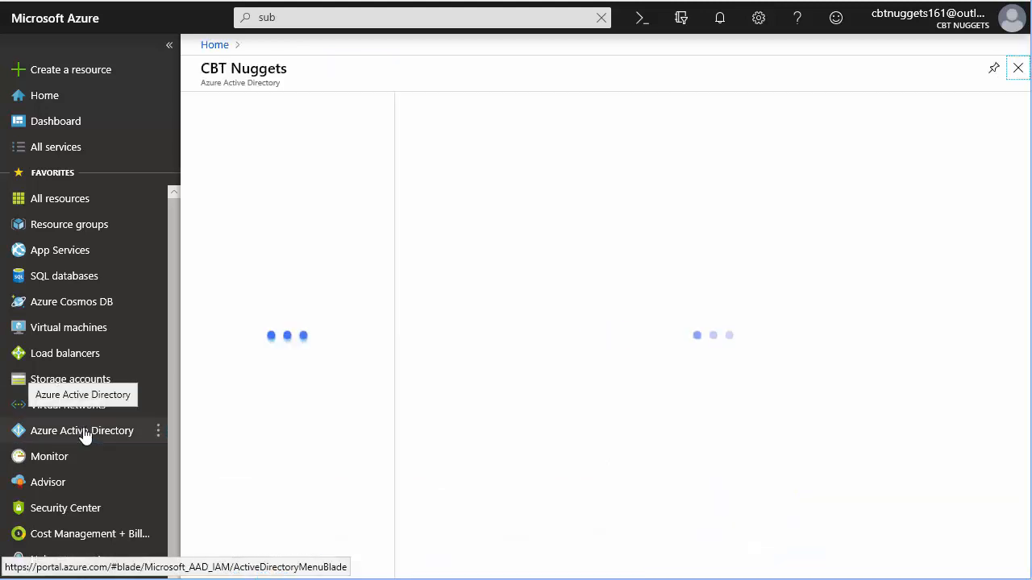
pyautogui.click(82, 430)
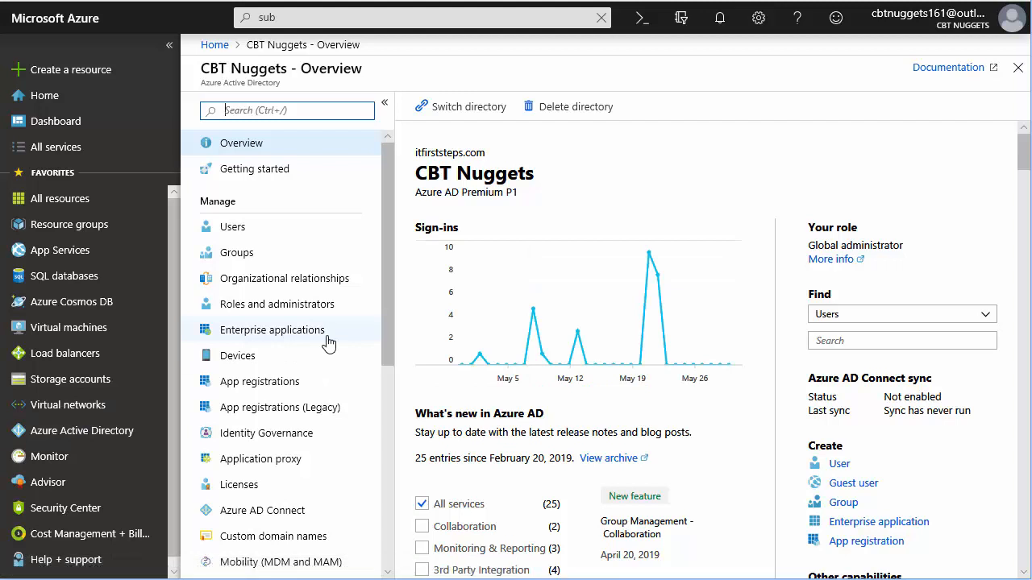
pyautogui.scroll(-3)
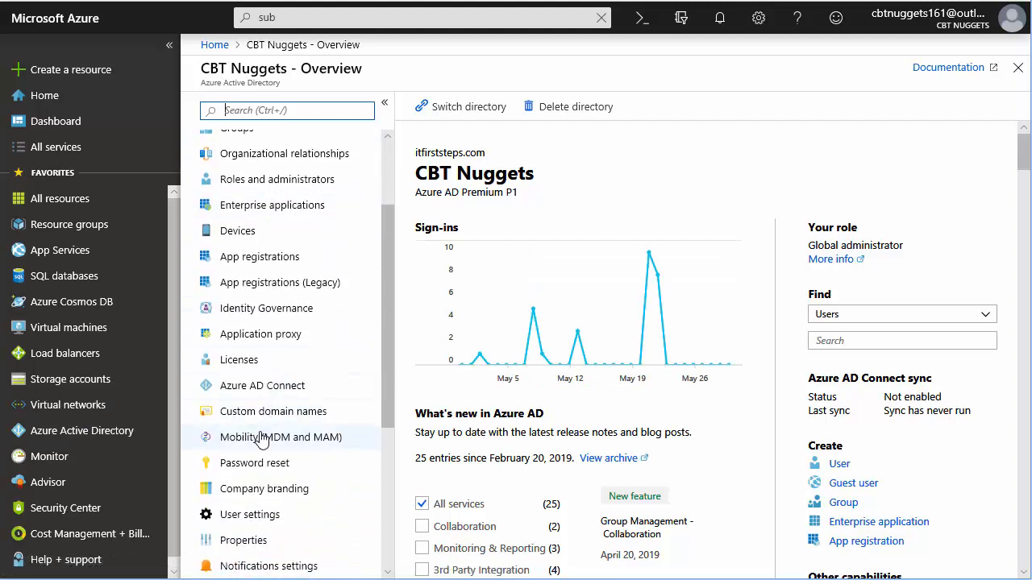
pyautogui.moveTo(277, 442)
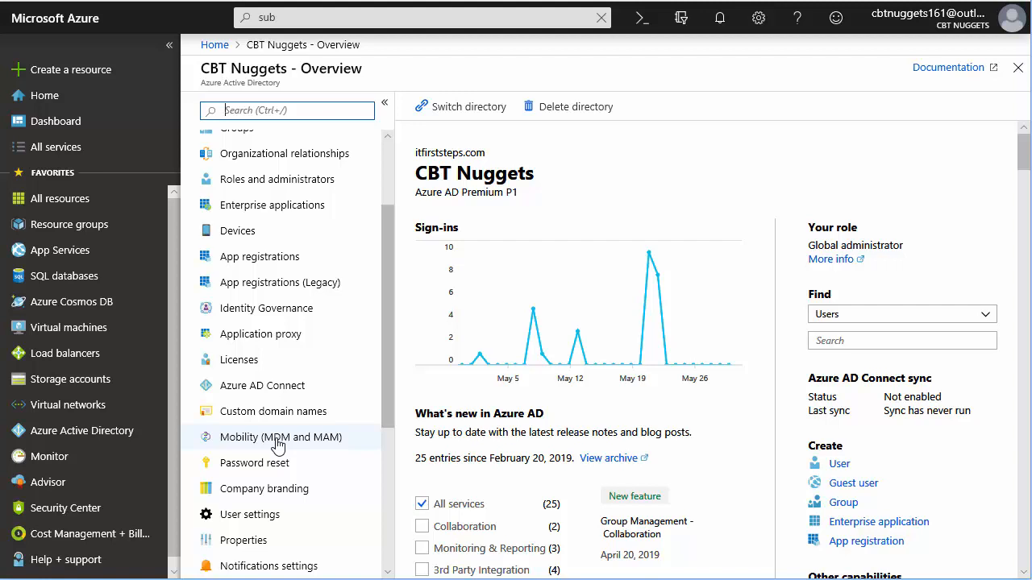
pyautogui.moveTo(297, 450)
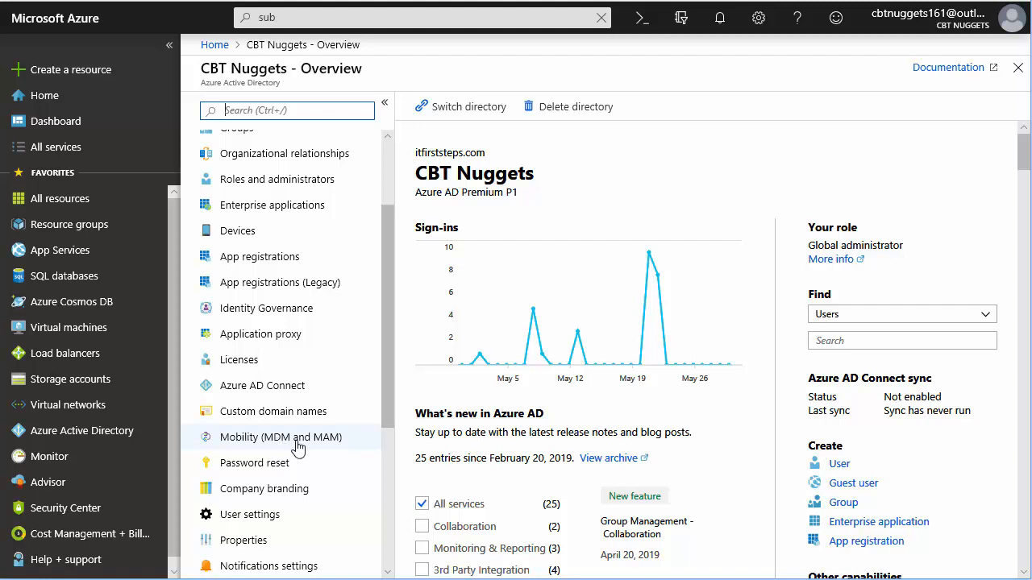
pyautogui.moveTo(288, 447)
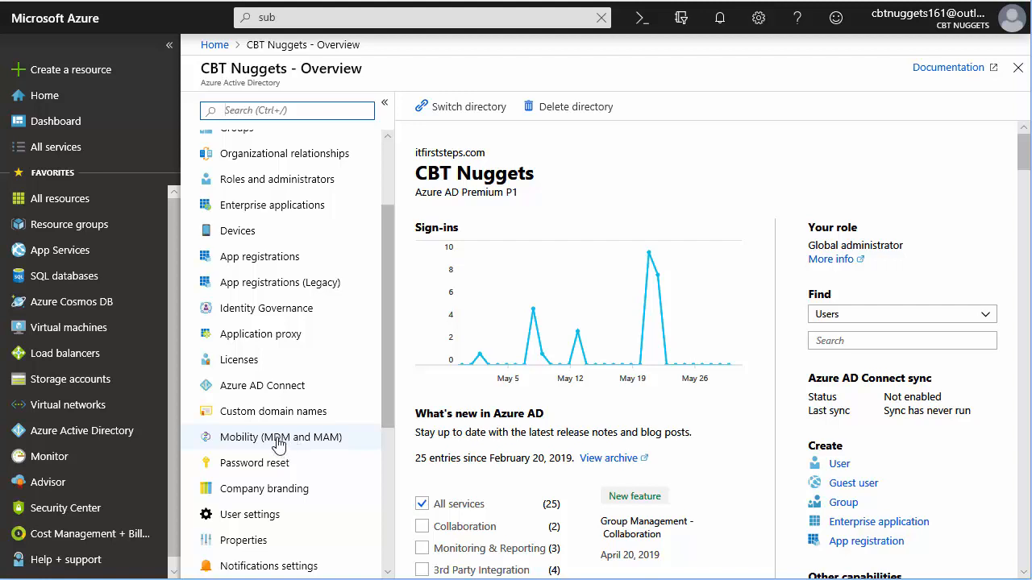
# Show the Mobility (MDM and MAM) page listing Microsoft Intune and Microsoft Intune Enrollment
pyautogui.click(281, 437)
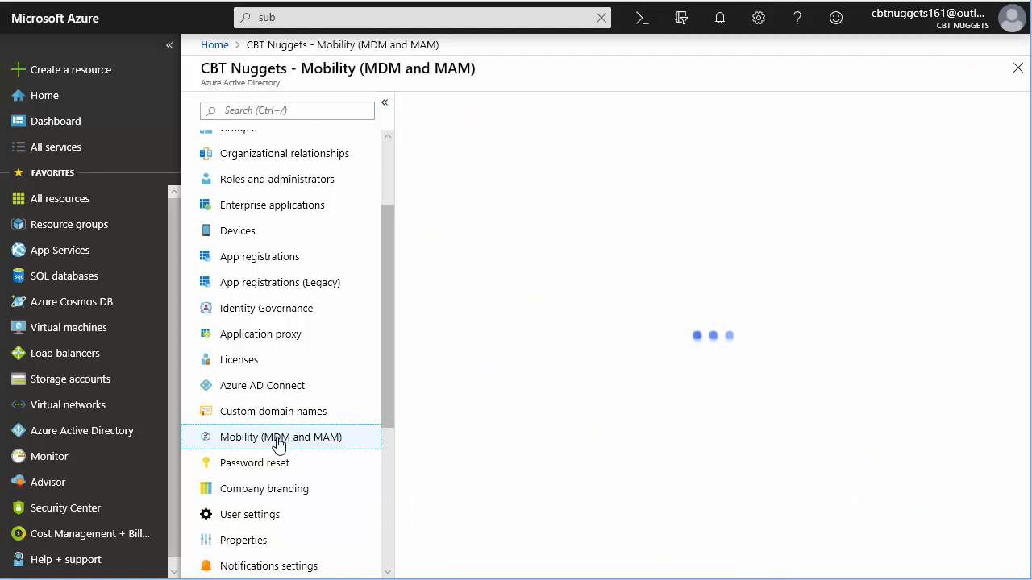
pyautogui.click(280, 437)
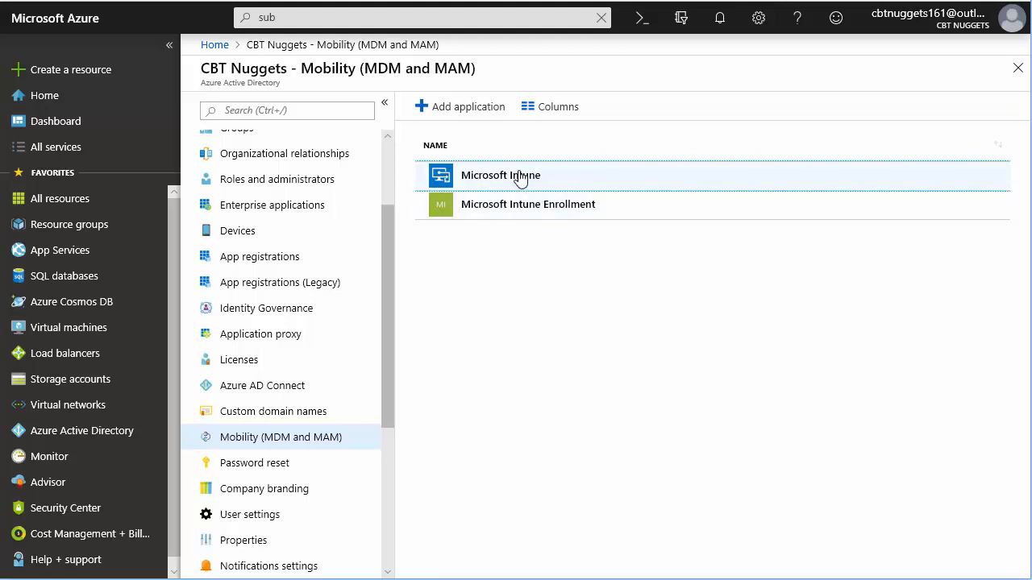
# Review Microsoft Intune's MDM user scope, set to Some with the Test Users group selected
pyautogui.click(501, 175)
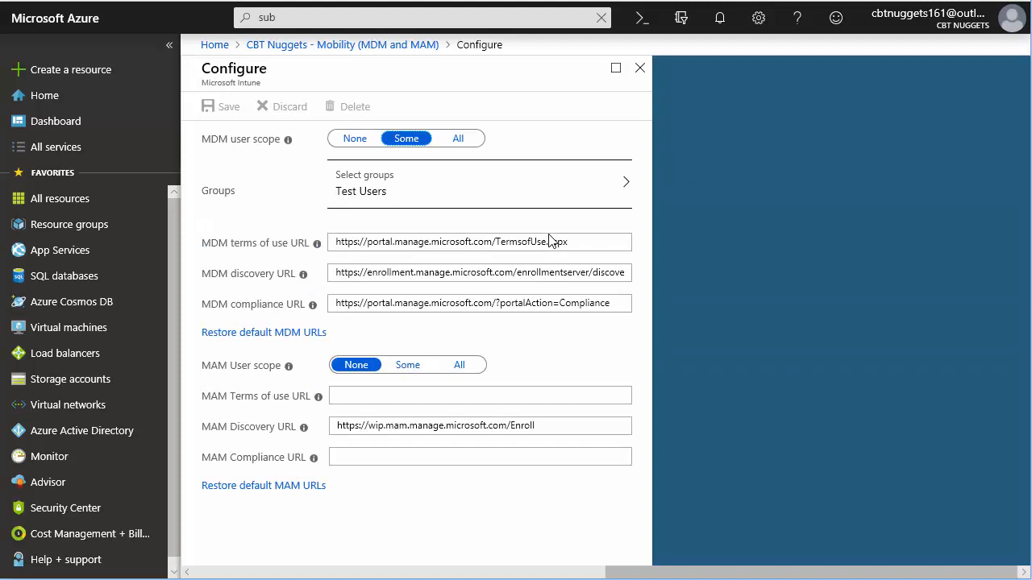
pyautogui.moveTo(368, 152)
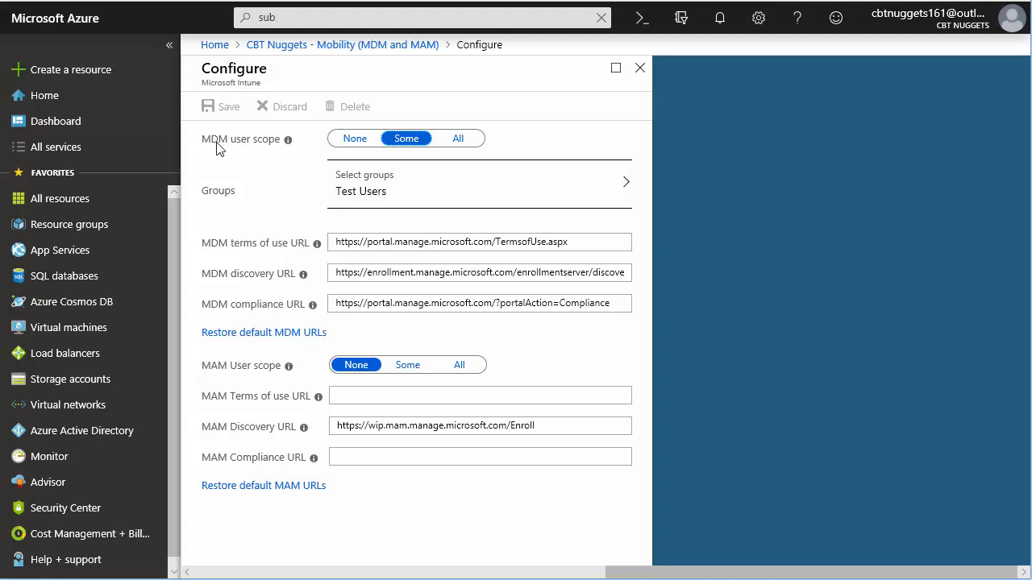
pyautogui.moveTo(310, 157)
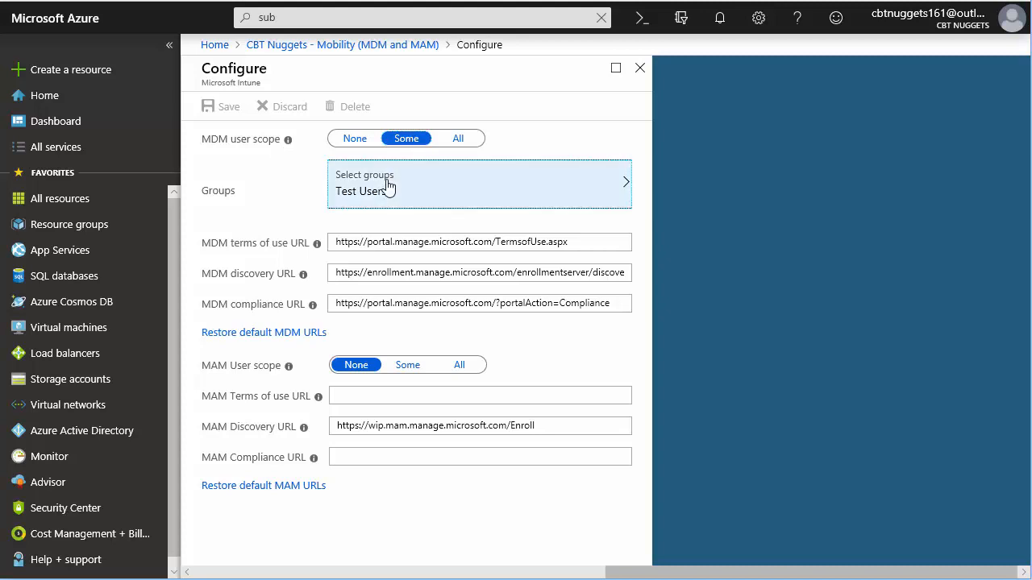
pyautogui.click(479, 183)
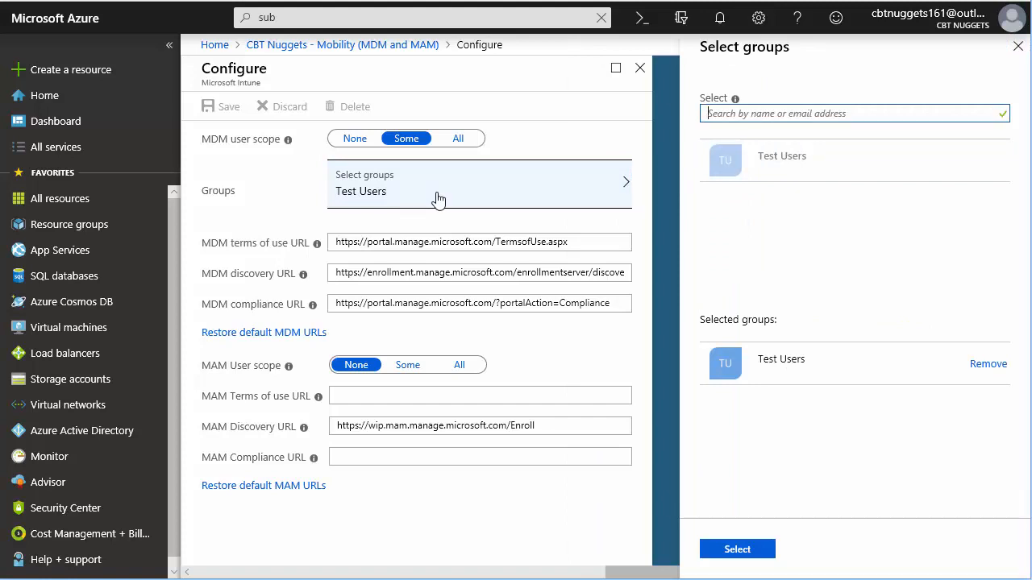
pyautogui.moveTo(223, 146)
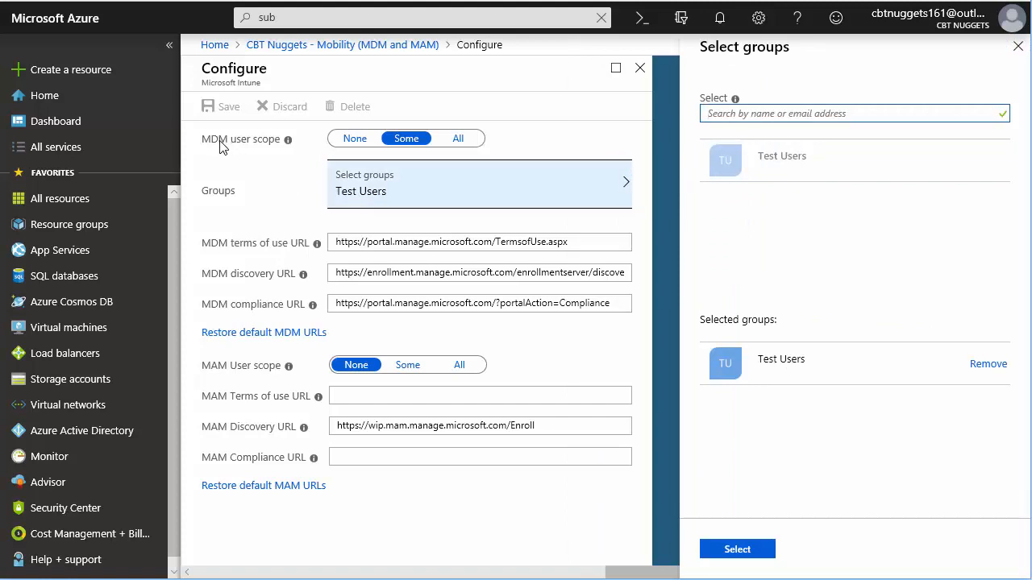
pyautogui.moveTo(405, 196)
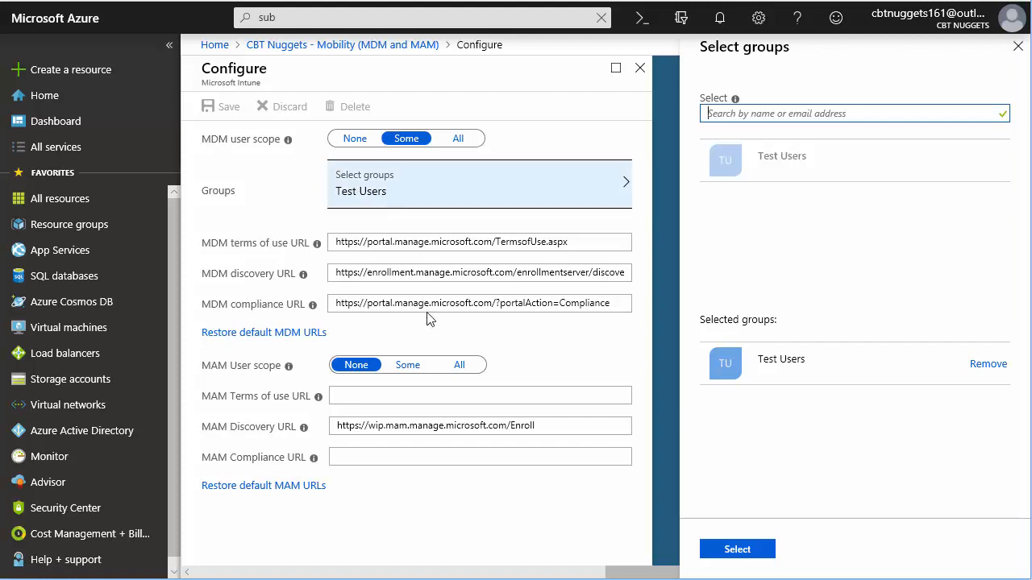
pyautogui.moveTo(395, 310)
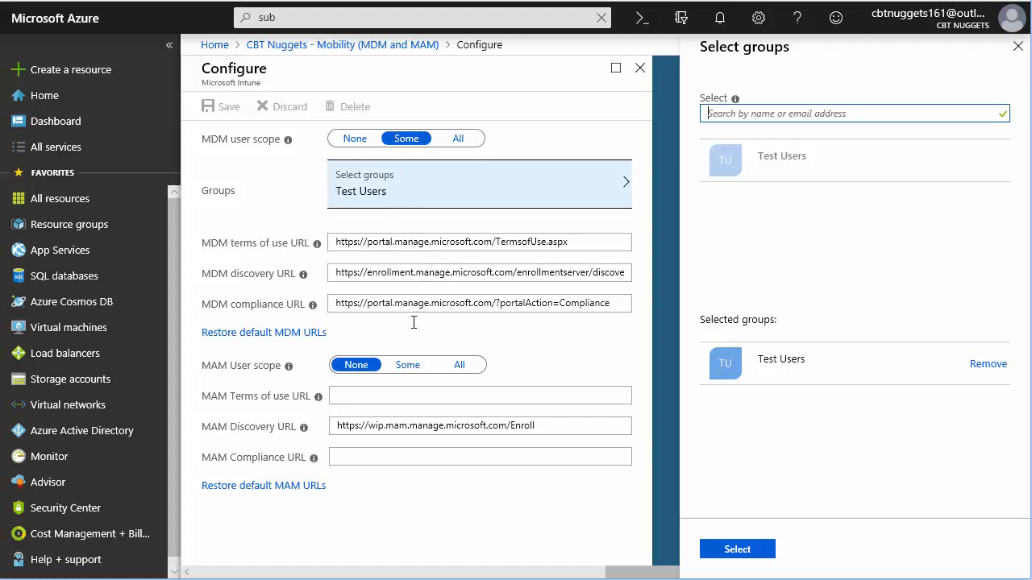
pyautogui.moveTo(294, 344)
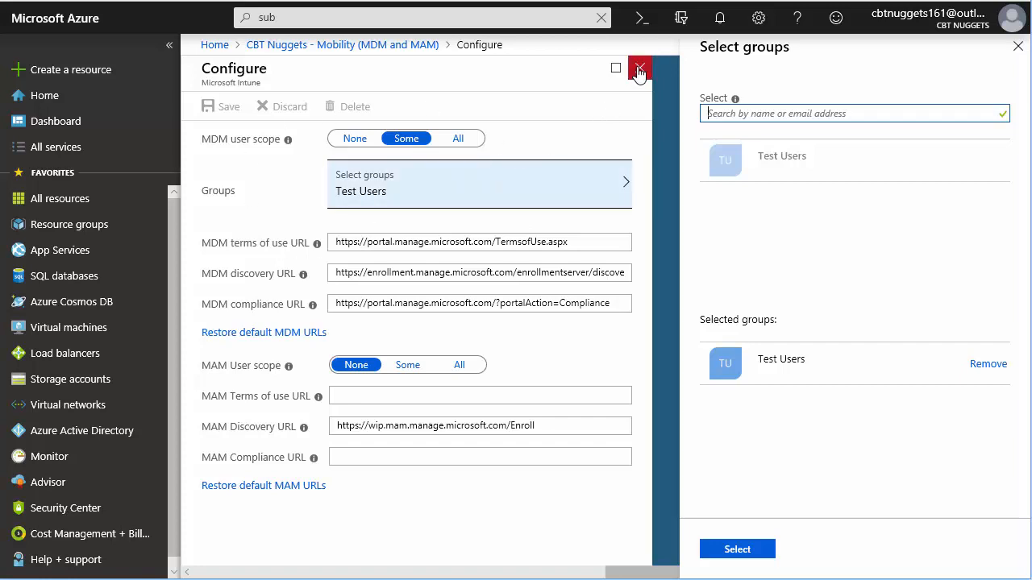
# Confirm Microsoft Intune Enrollment is also scoped to Test Users, then return toward the All users list
pyautogui.click(639, 68)
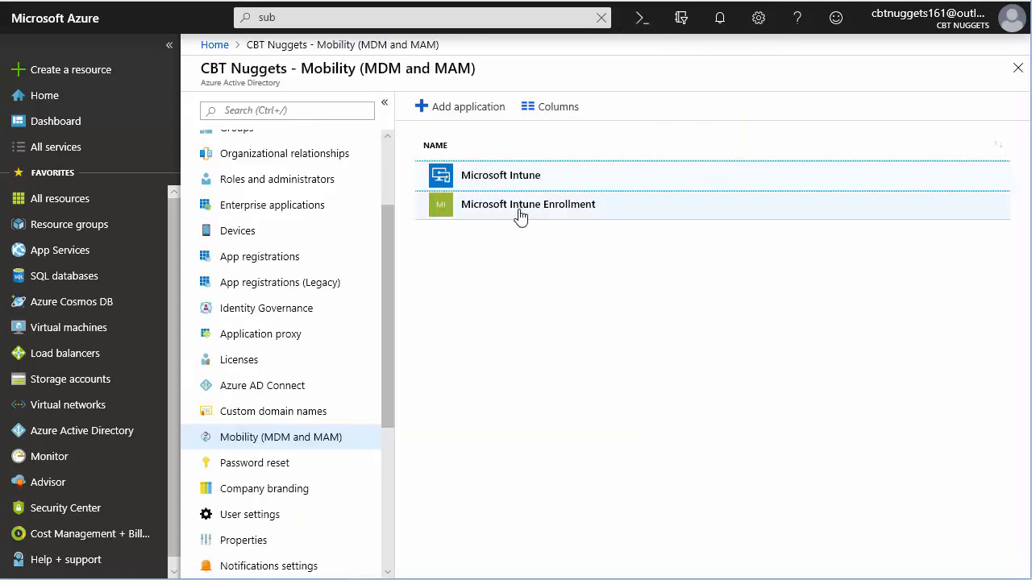
pyautogui.click(528, 204)
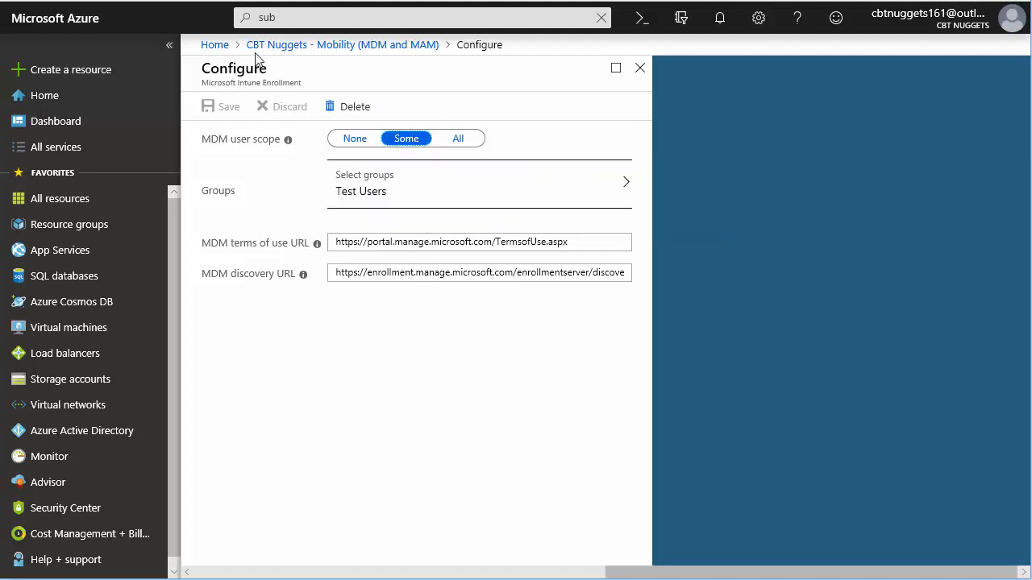
pyautogui.click(640, 68)
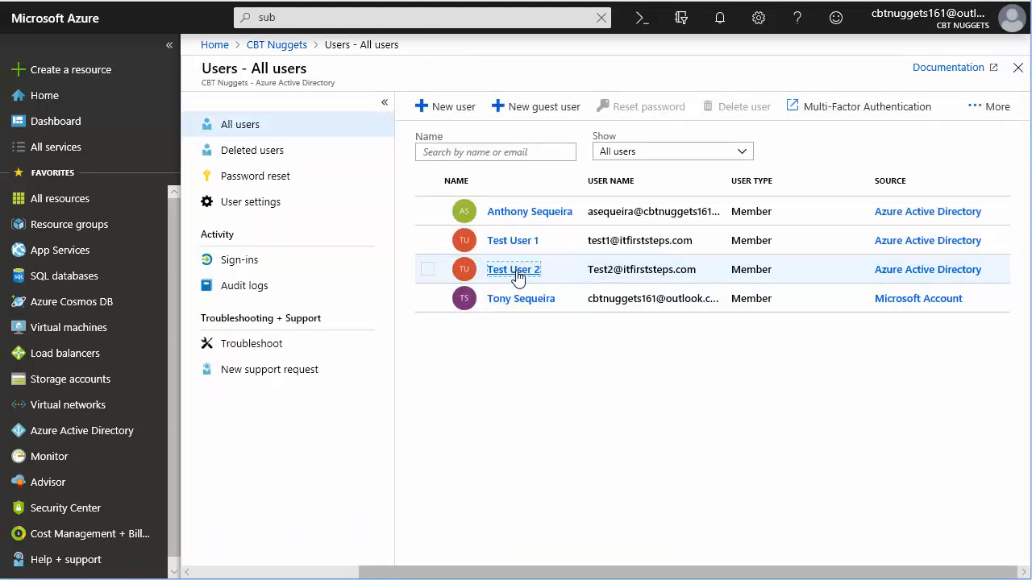
# View Test User 2's licenses showing Enterprise Mobility + Security E3 active with all 6 services
pyautogui.click(513, 269)
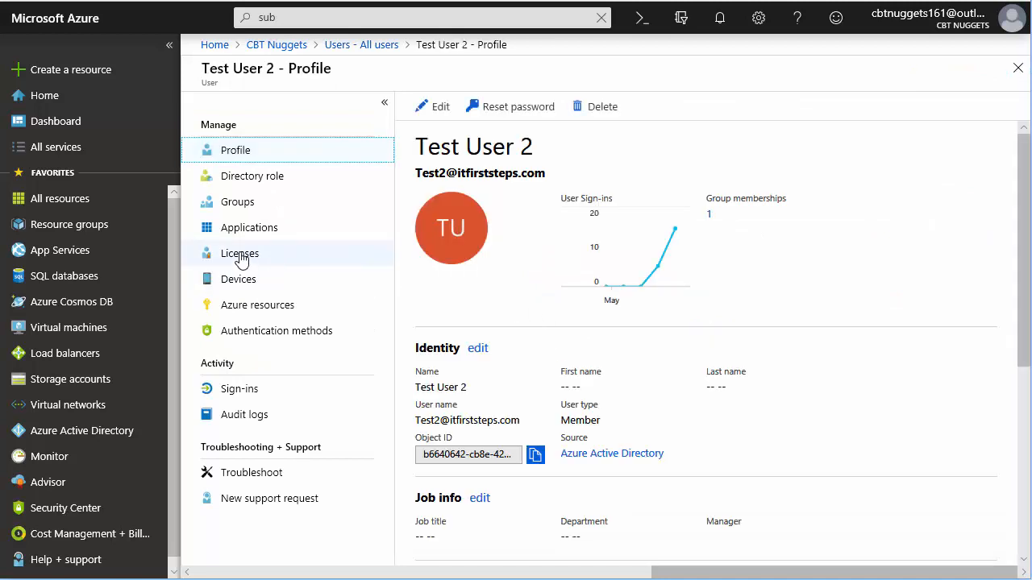
pyautogui.click(240, 254)
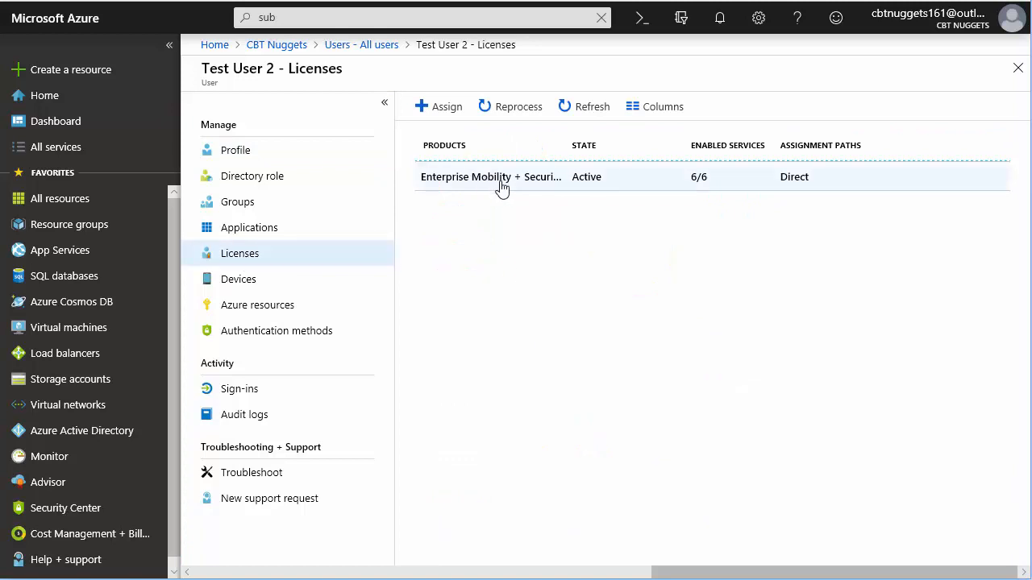
pyautogui.moveTo(491, 177)
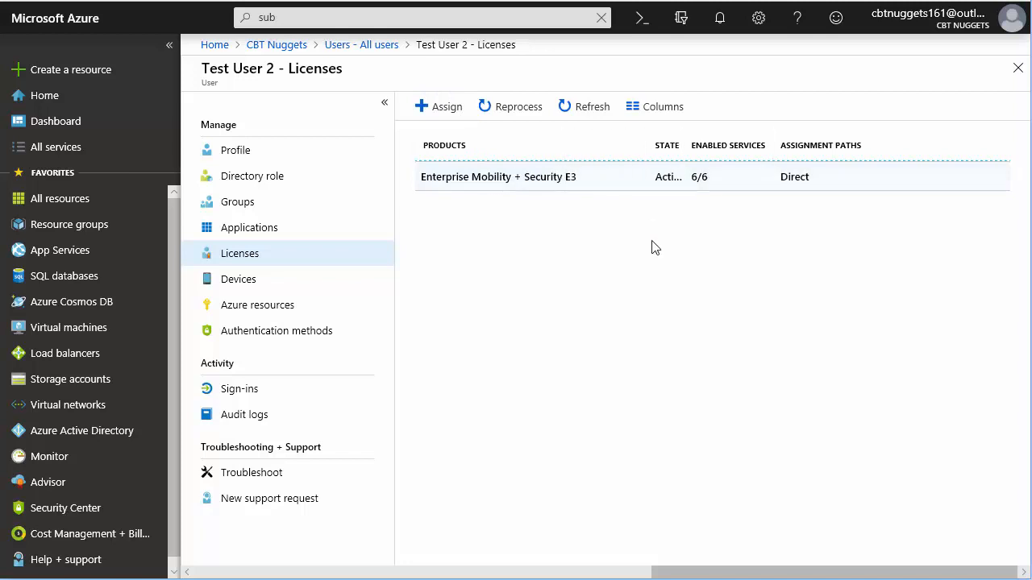
pyautogui.moveTo(461, 216)
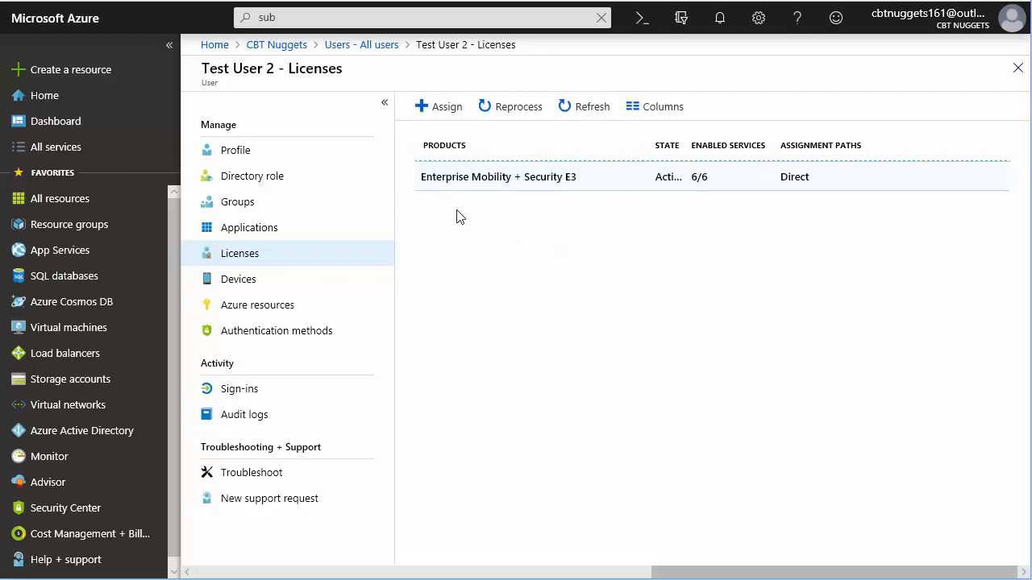
pyautogui.moveTo(555, 204)
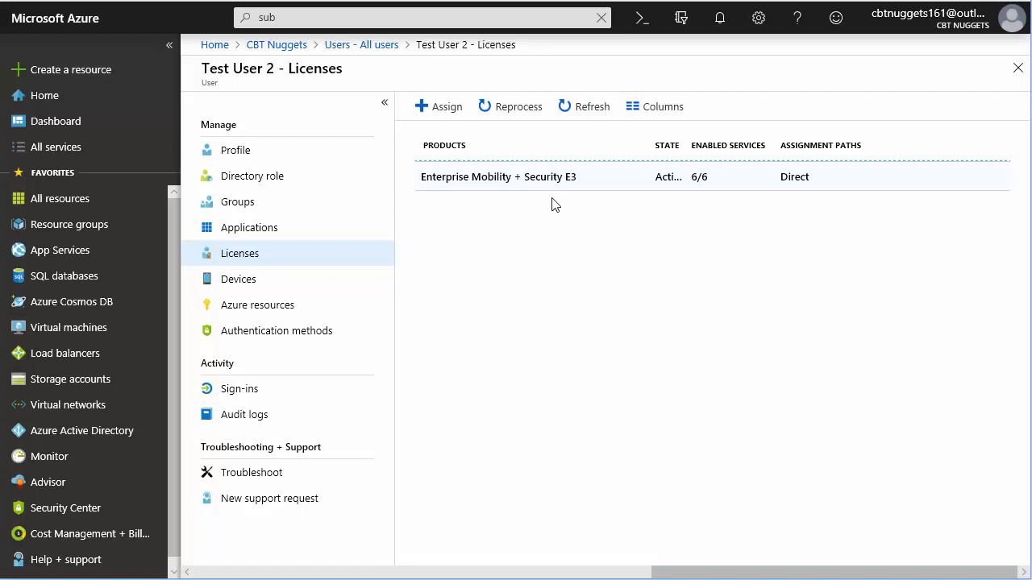
pyautogui.moveTo(600, 214)
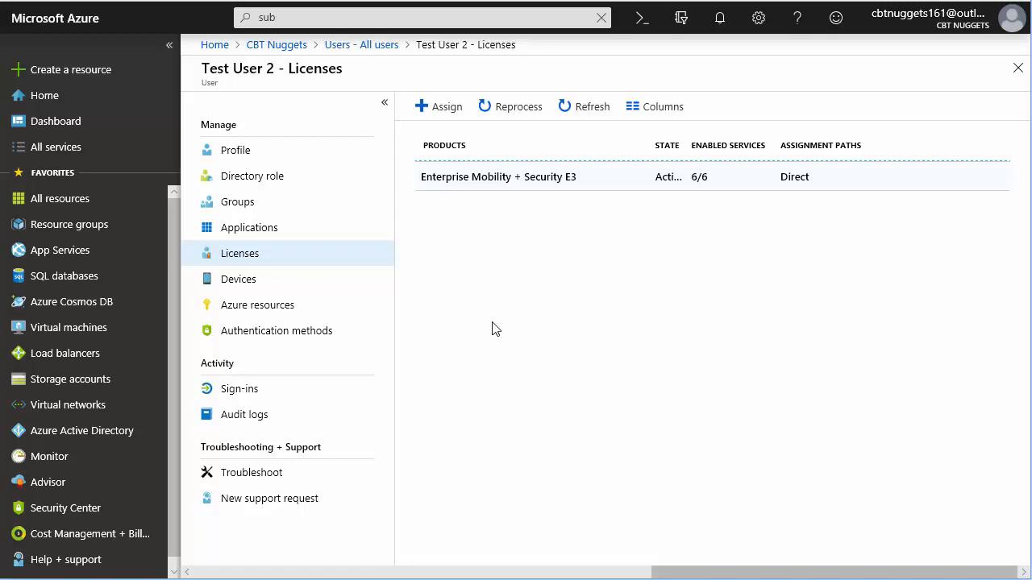
pyautogui.moveTo(433, 317)
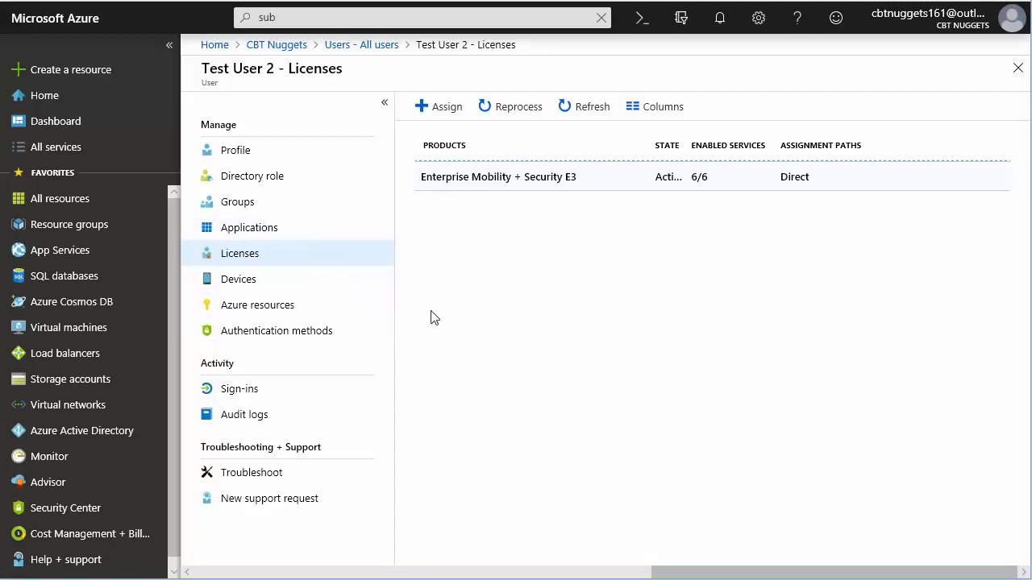
pyautogui.moveTo(433, 313)
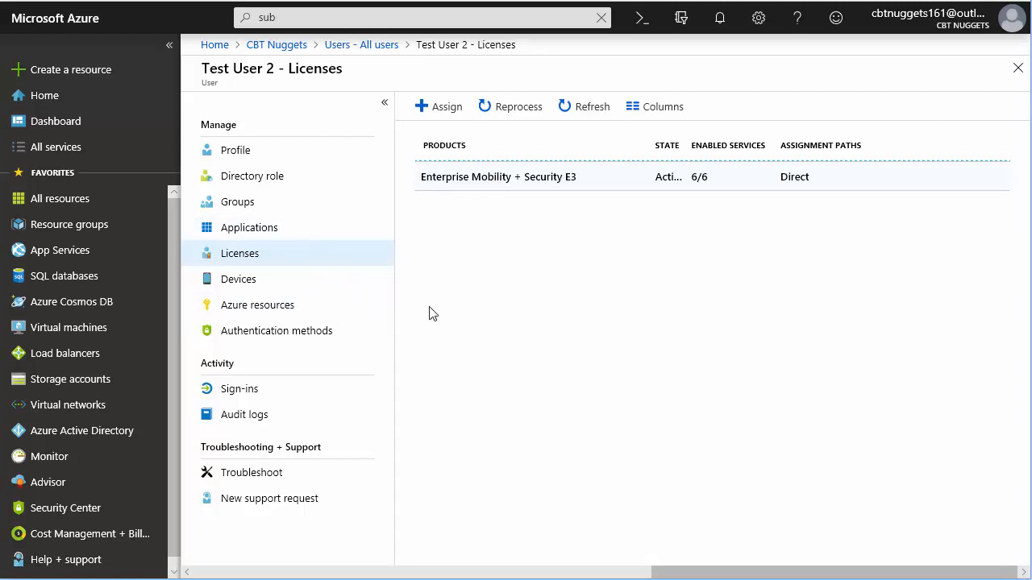
# View Test User 2's group memberships showing the Test Users security group, then return to the profile
pyautogui.click(237, 202)
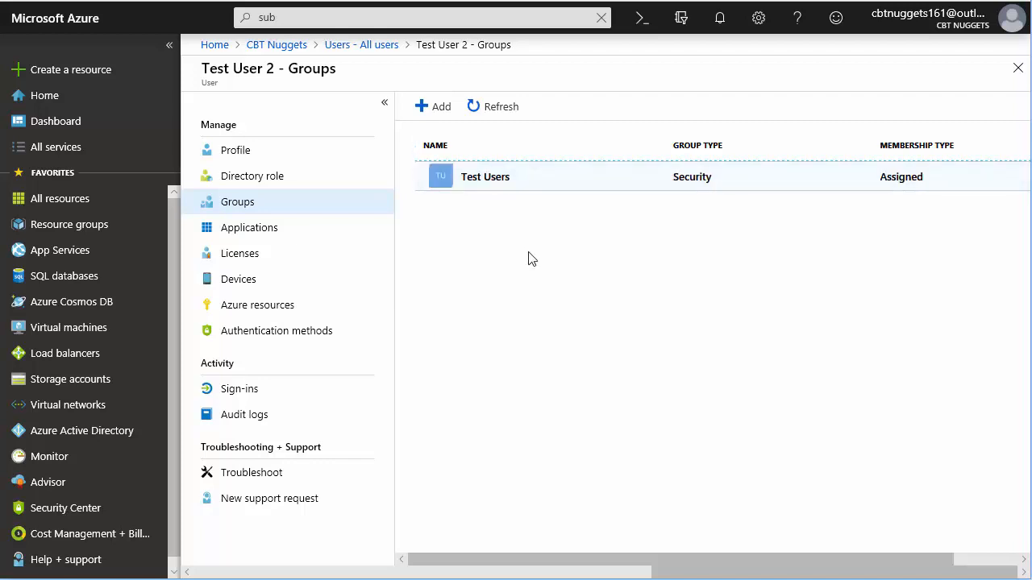
pyautogui.moveTo(339, 233)
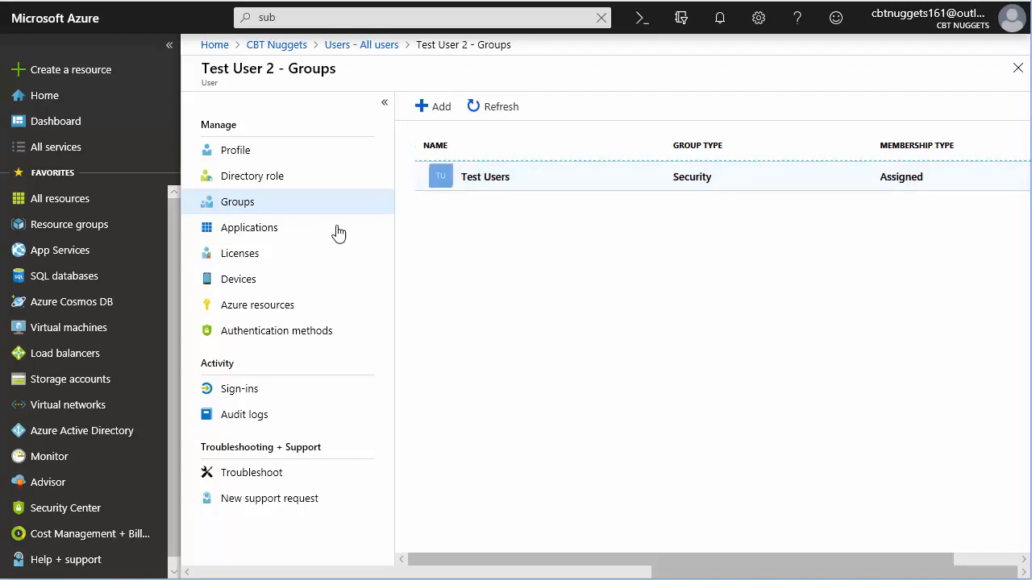
pyautogui.click(235, 150)
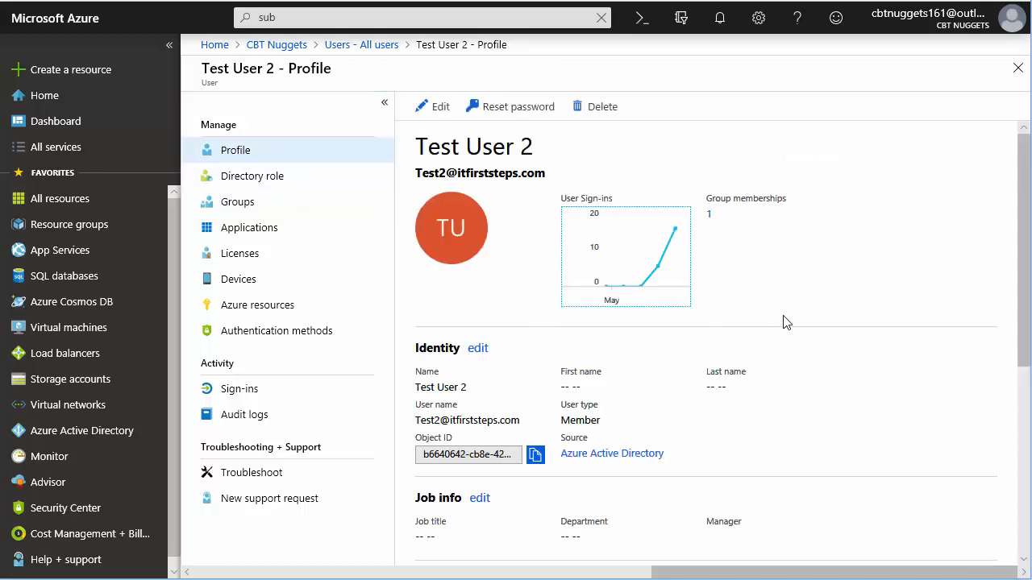
pyautogui.scroll(-3)
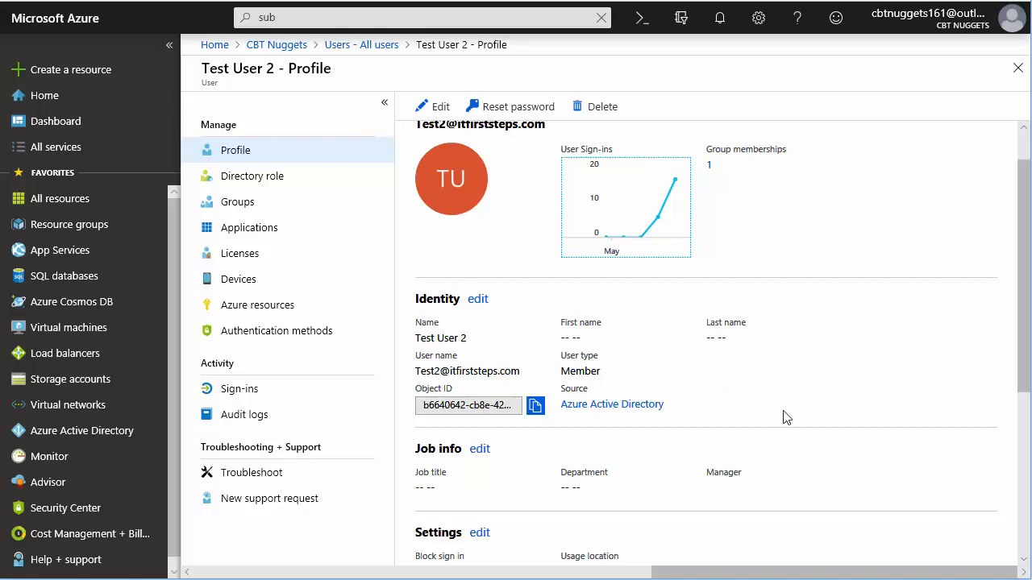
pyautogui.scroll(-3)
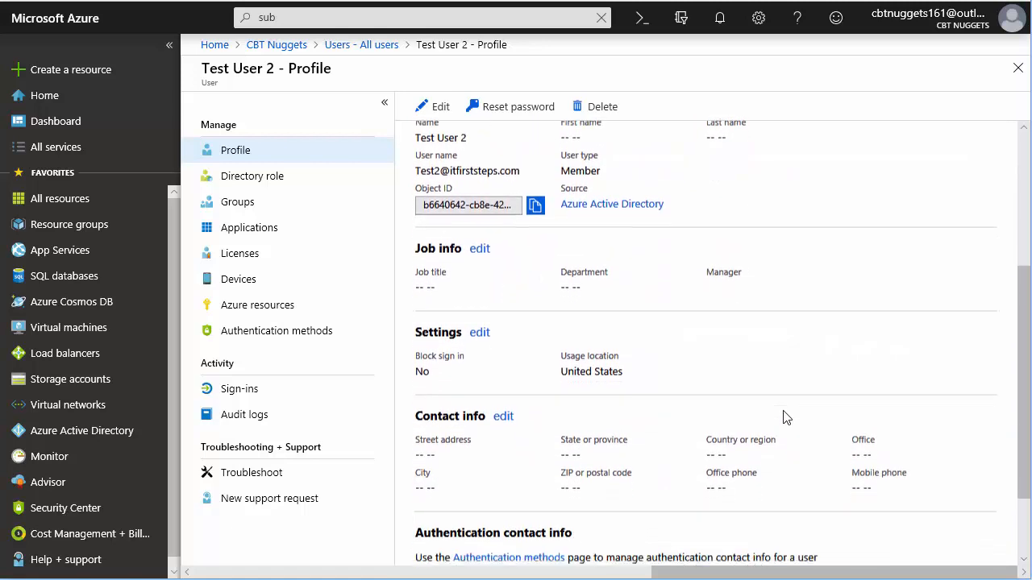
pyautogui.scroll(-3)
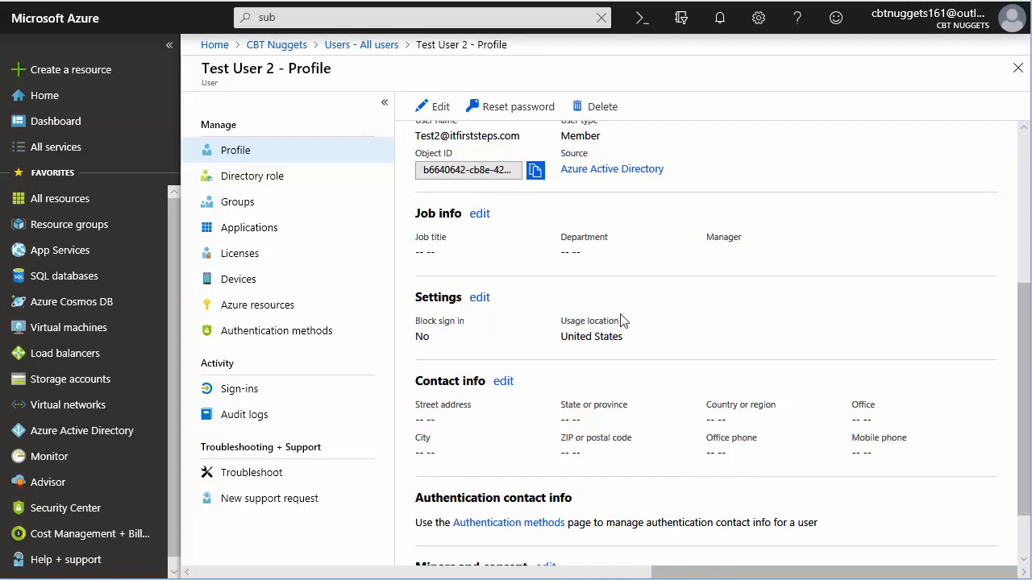
pyautogui.moveTo(588, 355)
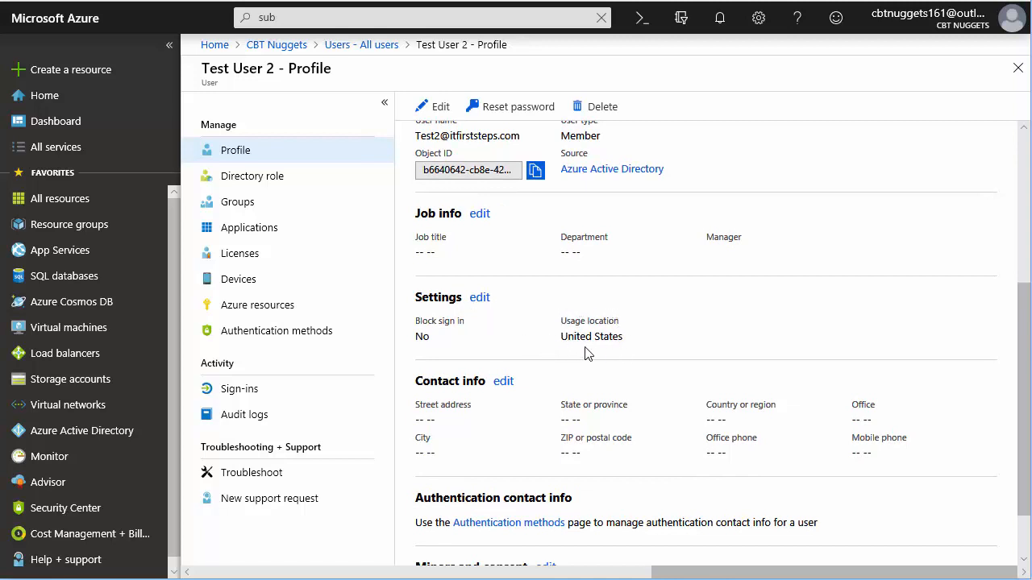
pyautogui.moveTo(600, 320)
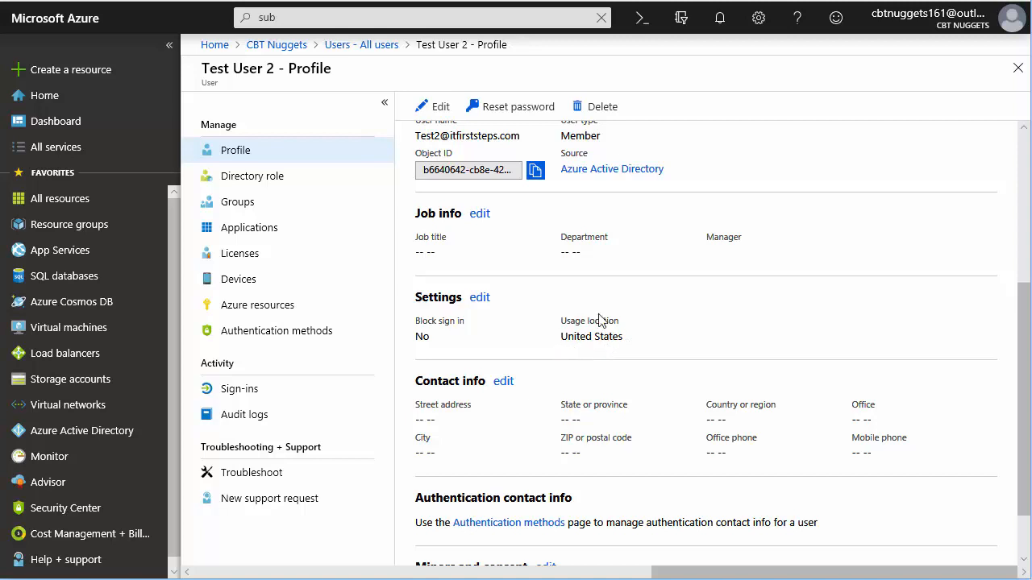
pyautogui.moveTo(564, 329)
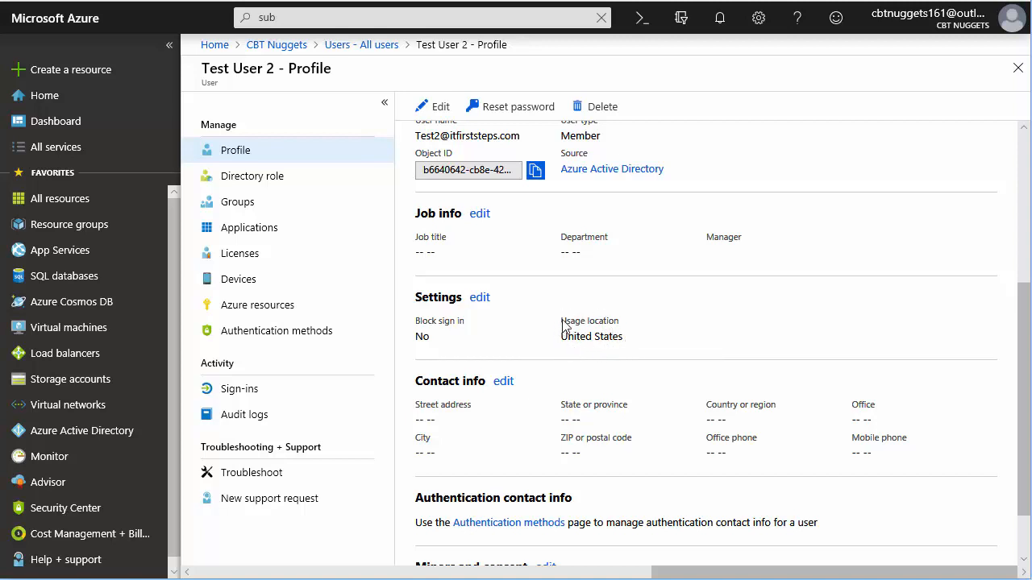
pyautogui.moveTo(627, 335)
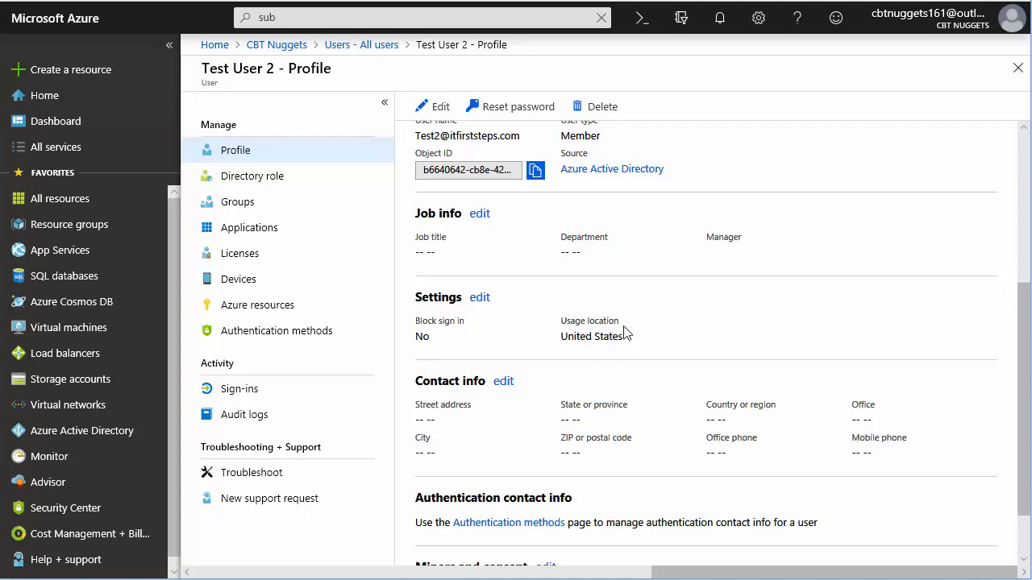
pyautogui.moveTo(686, 342)
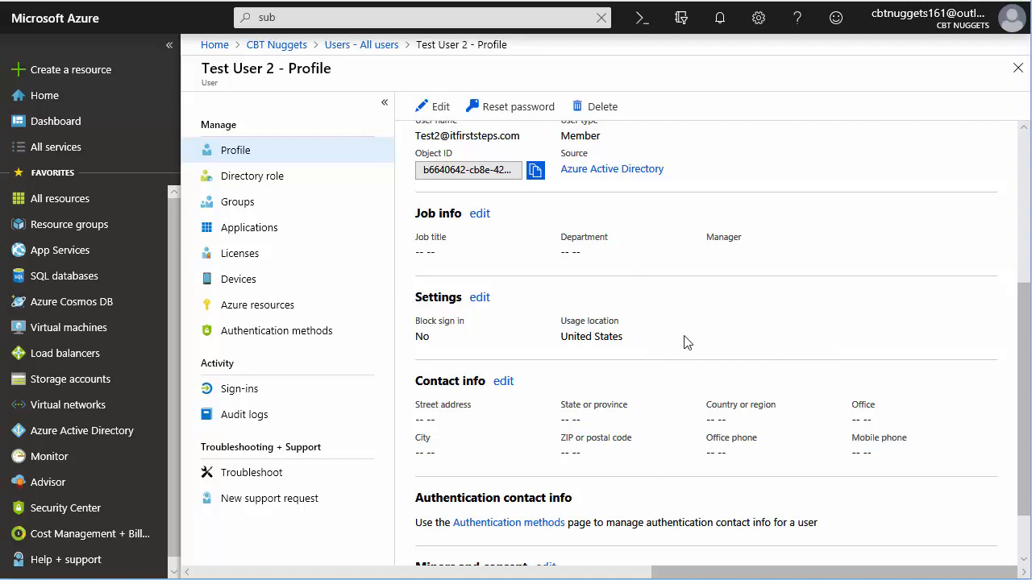
pyautogui.moveTo(636, 342)
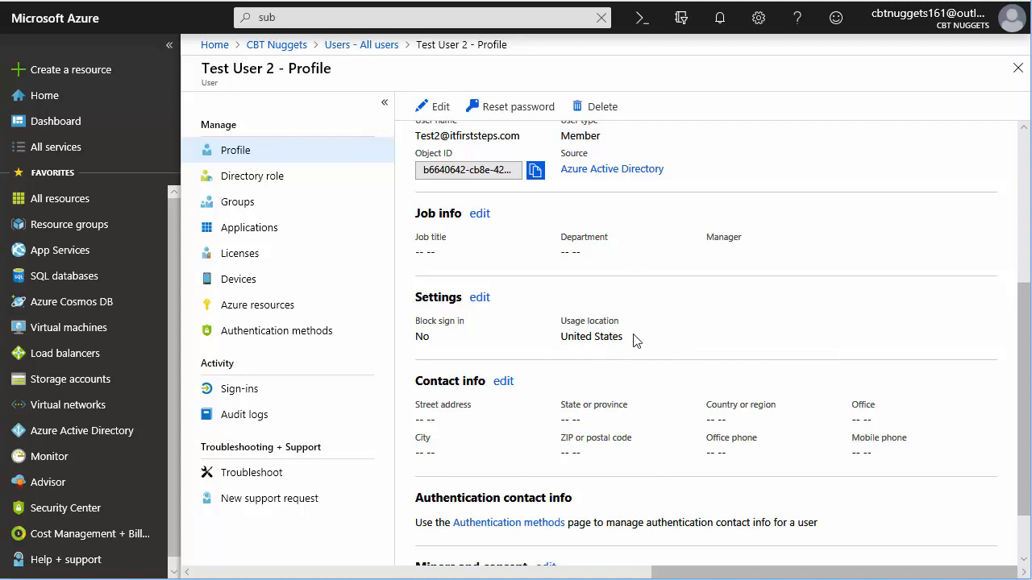
pyautogui.moveTo(657, 367)
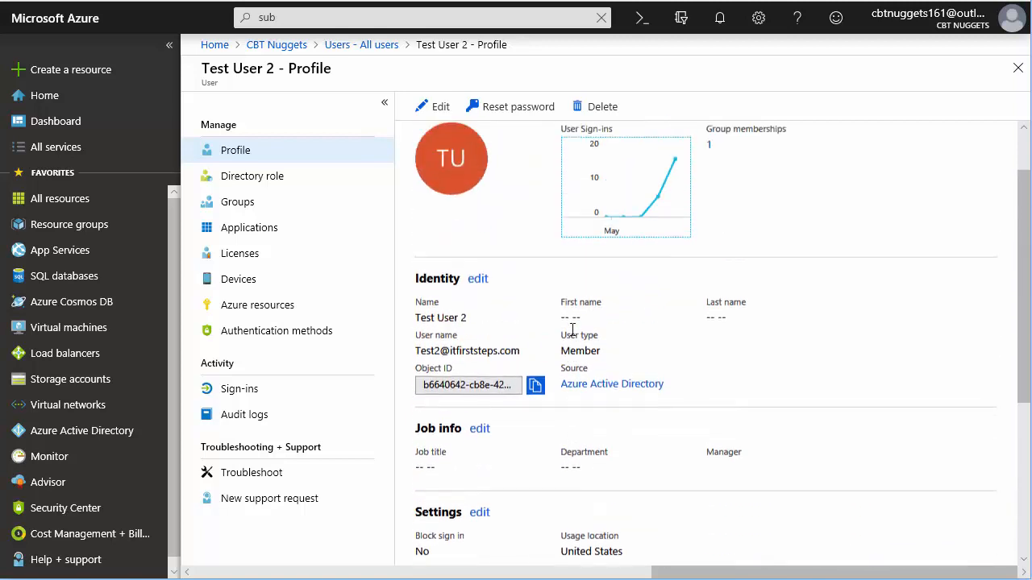
pyautogui.scroll(-3)
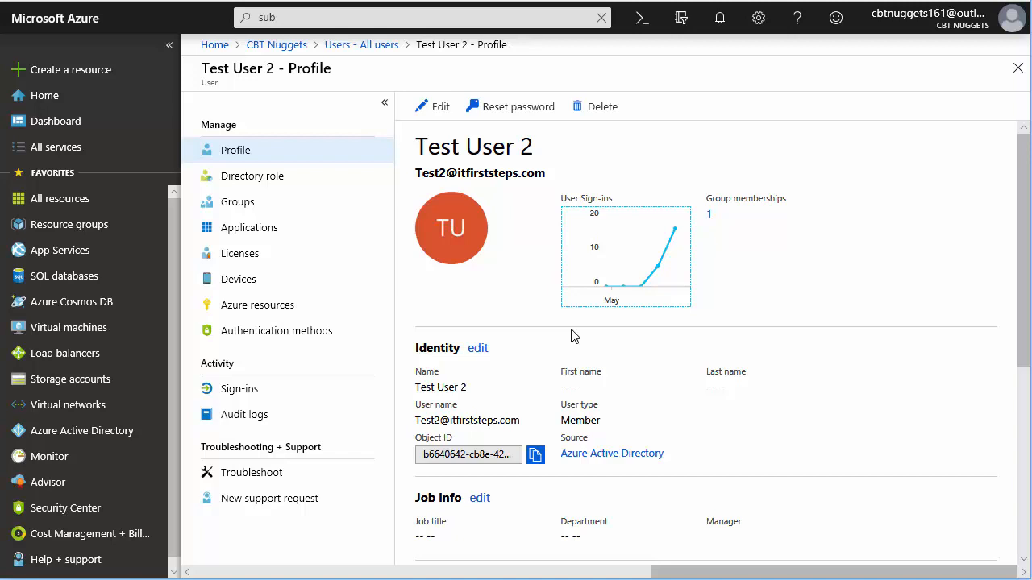
pyautogui.moveTo(507, 196)
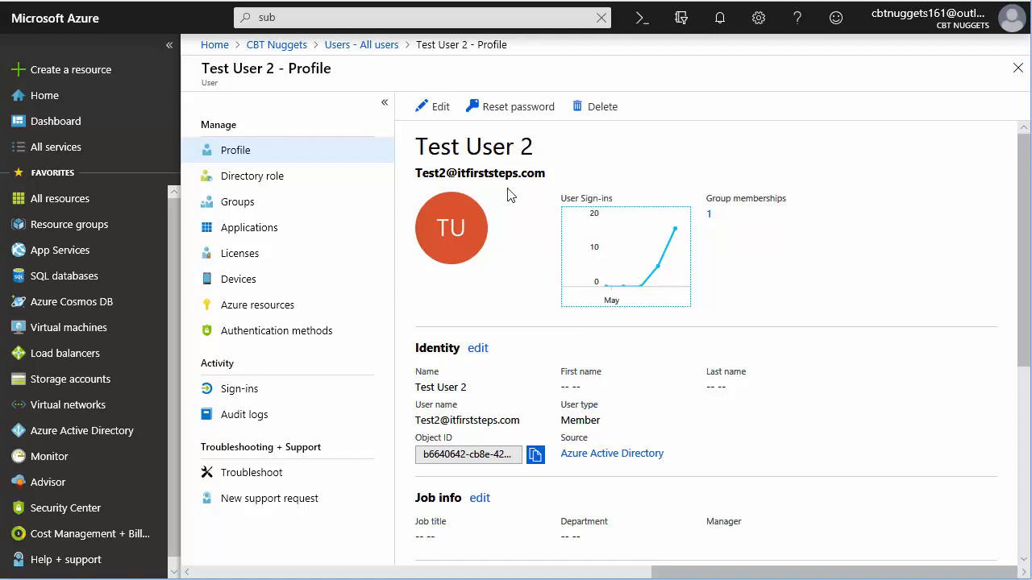
pyautogui.moveTo(500, 200)
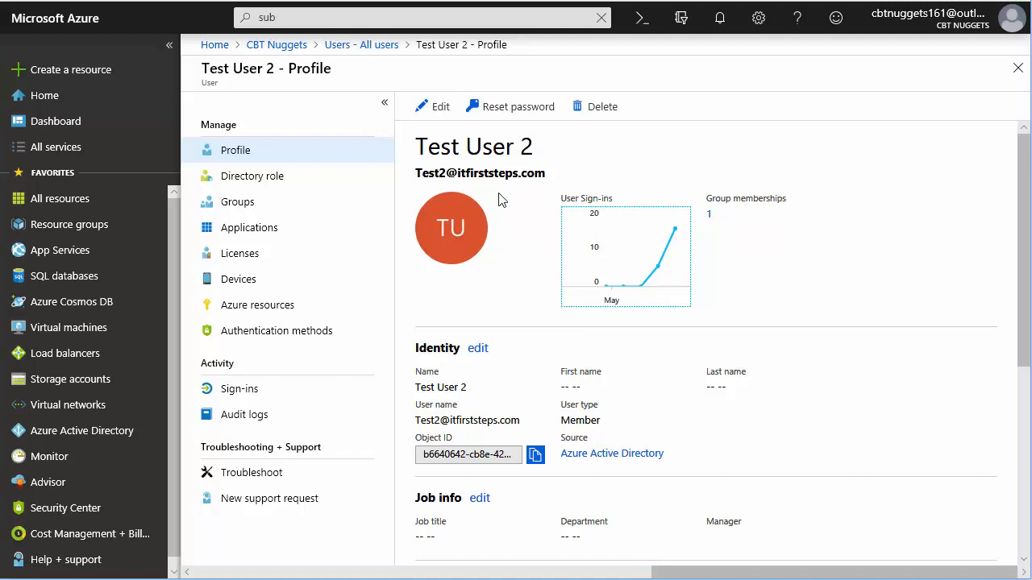
pyautogui.moveTo(489, 197)
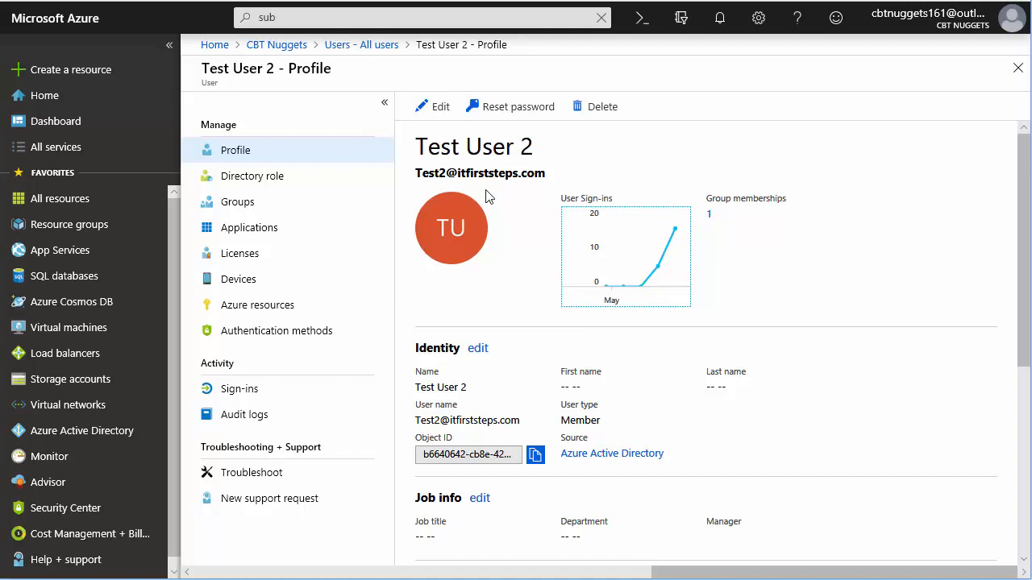
pyautogui.moveTo(492, 244)
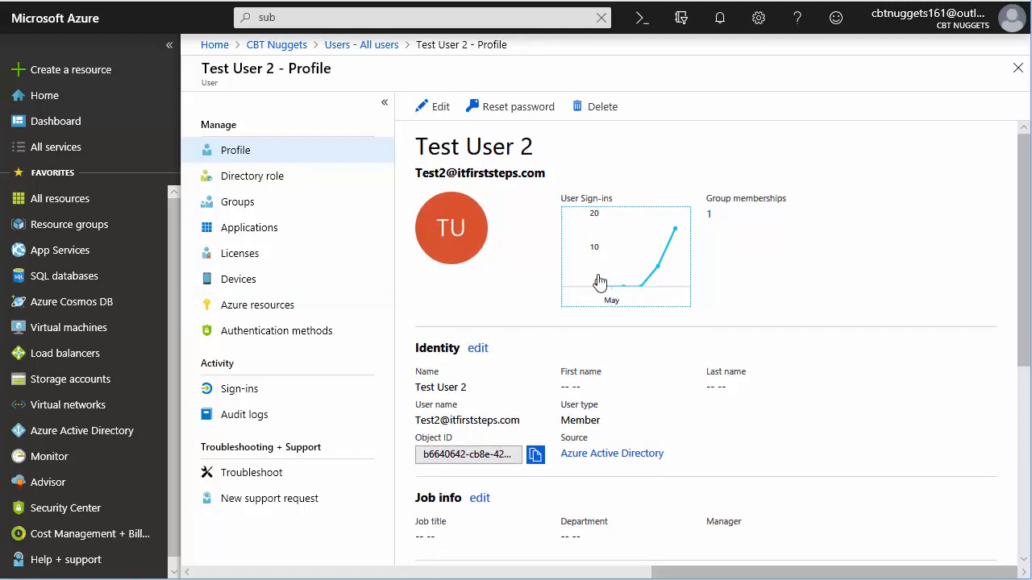
pyautogui.moveTo(615, 326)
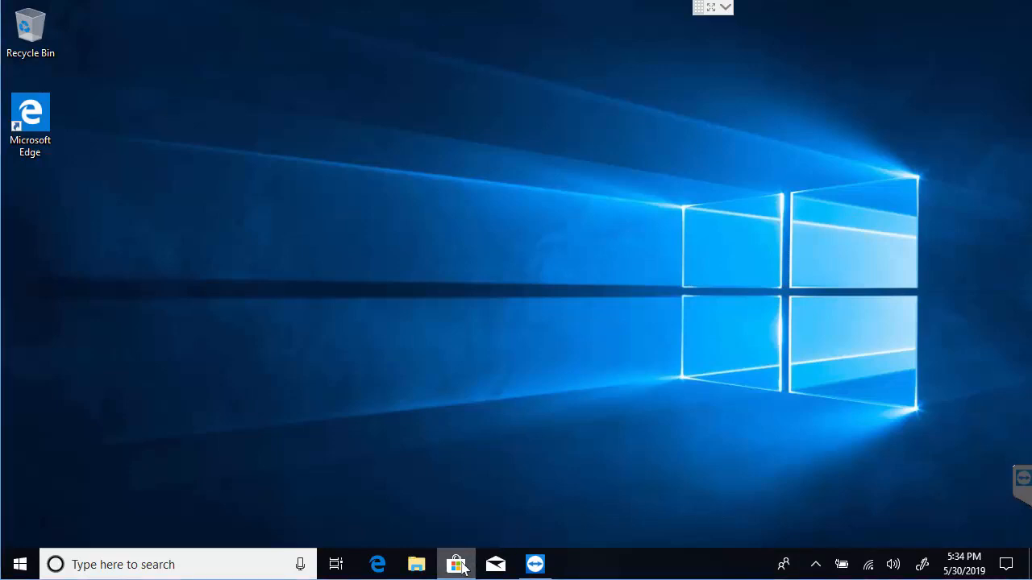
# Find Company Portal in Microsoft Store by searching 'com' and install it with Get
pyautogui.click(456, 564)
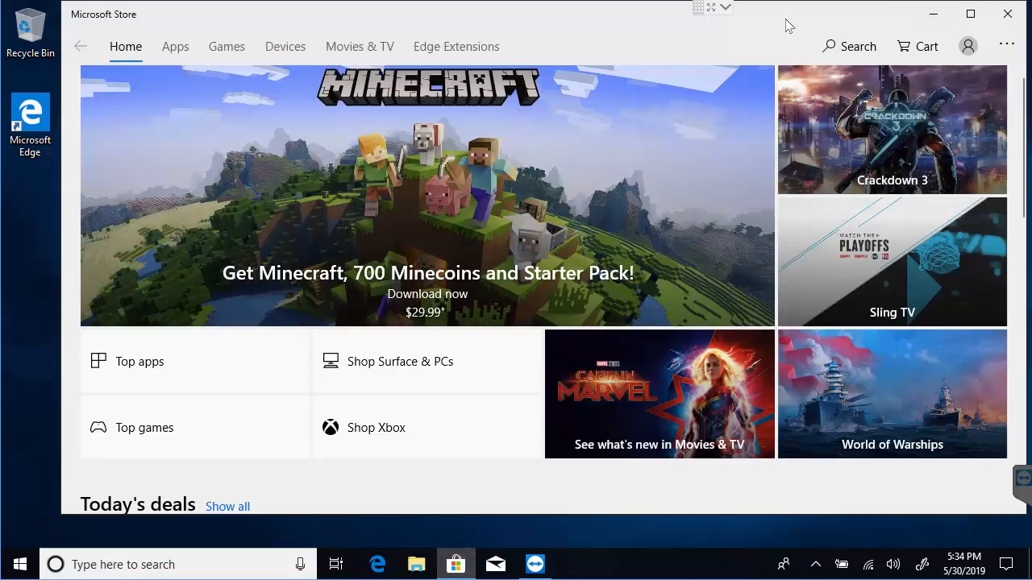
pyautogui.moveTo(823, 48)
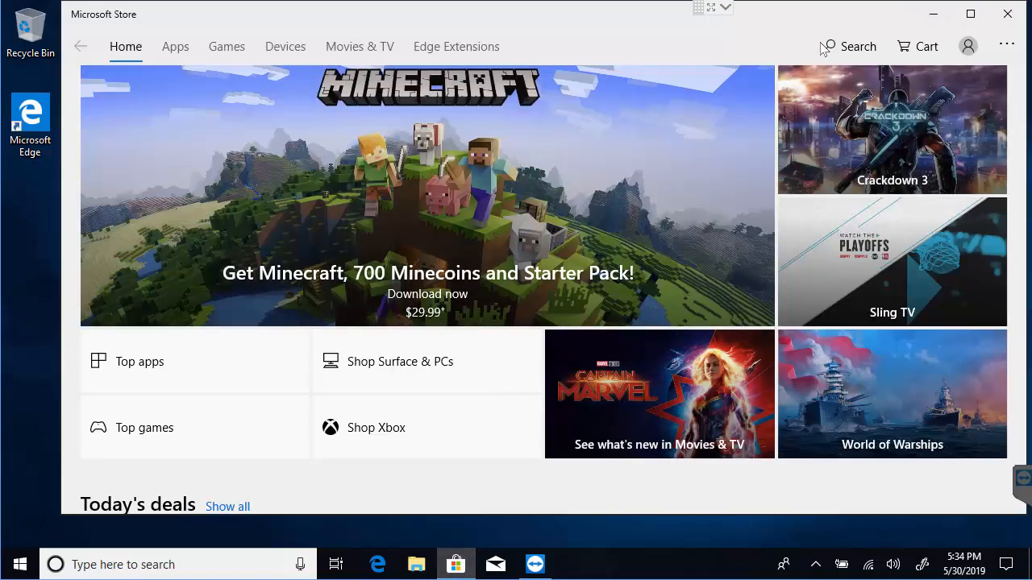
pyautogui.click(848, 46)
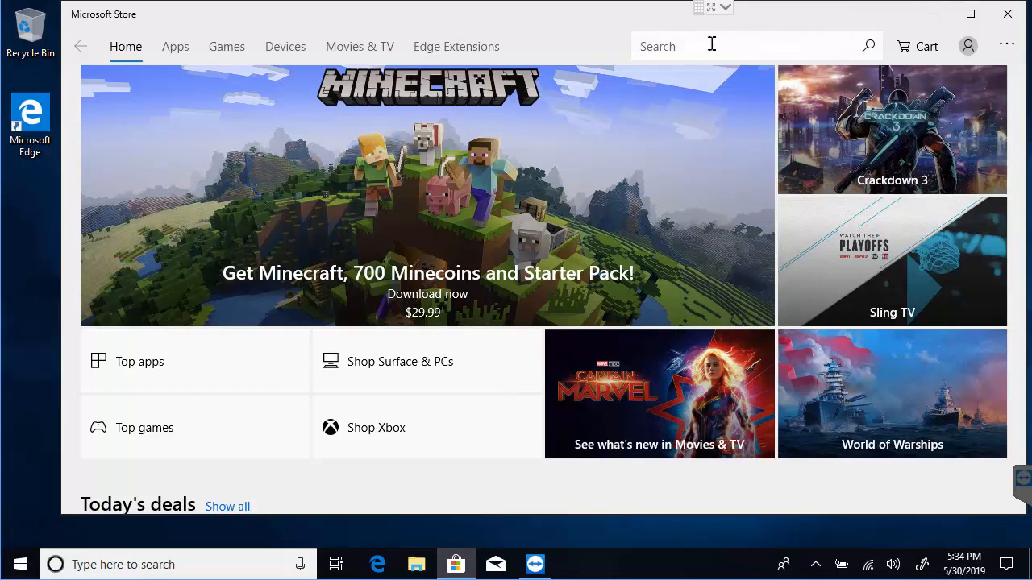
pyautogui.write('com')
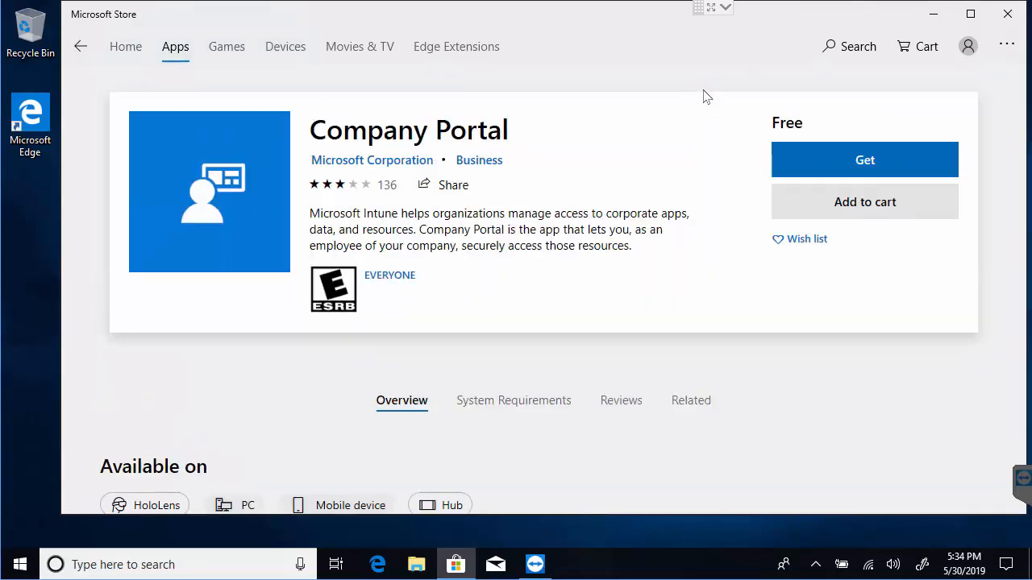
pyautogui.click(864, 159)
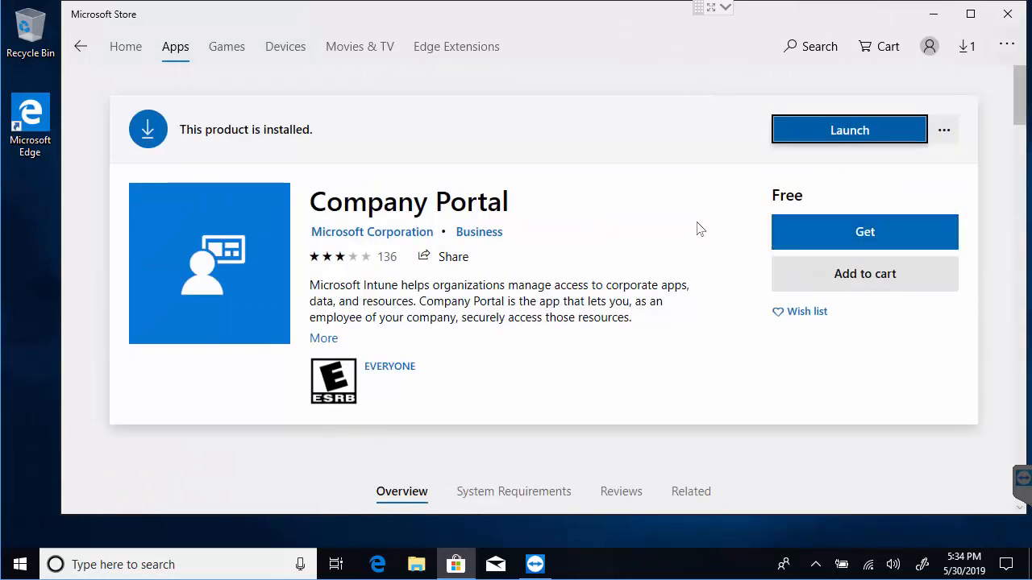
pyautogui.moveTo(615, 202)
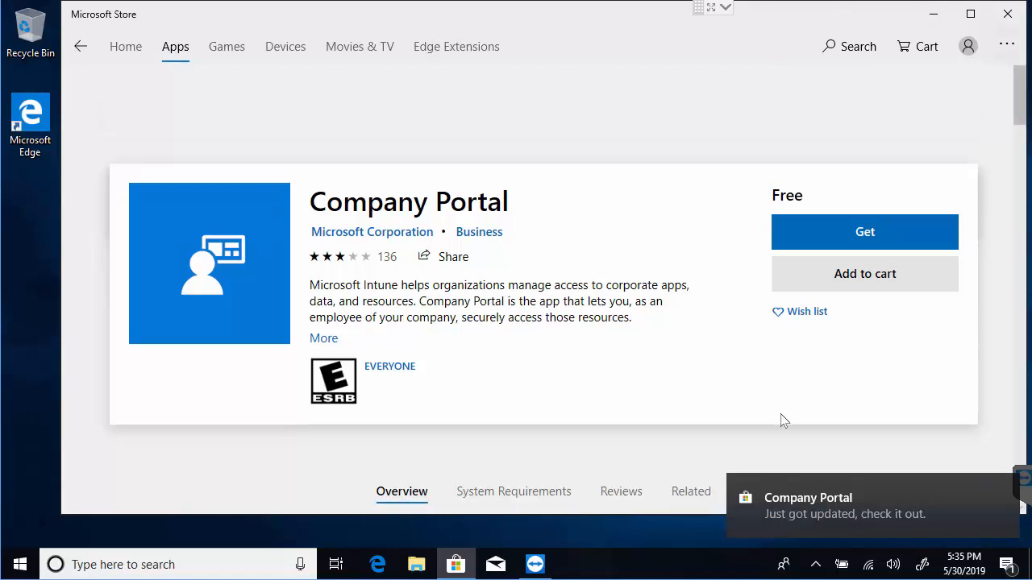
pyautogui.click(865, 232)
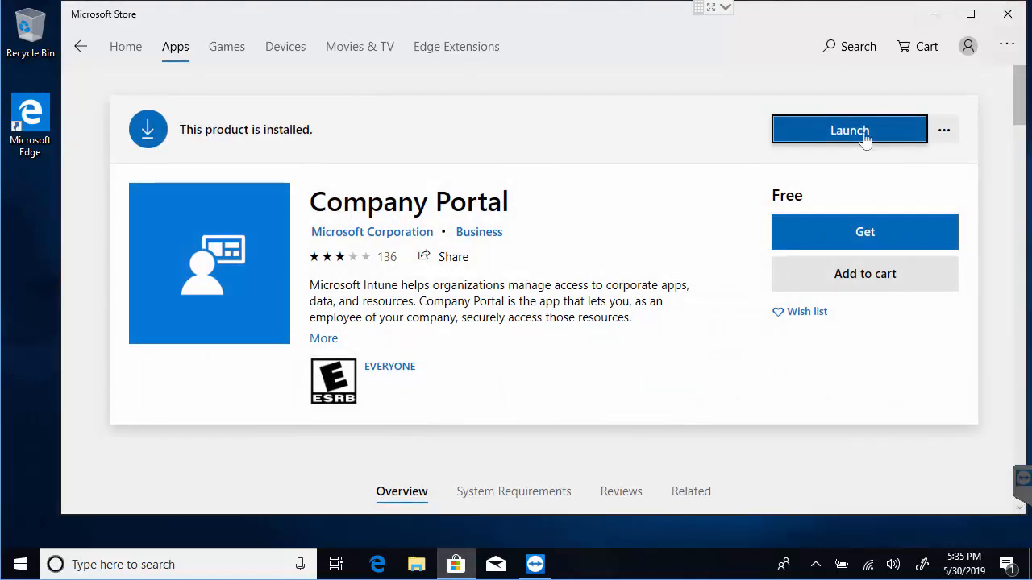
# Launch Company Portal to see device MSSB1 under CBT Nuggets, then close the portal and Store
pyautogui.click(849, 130)
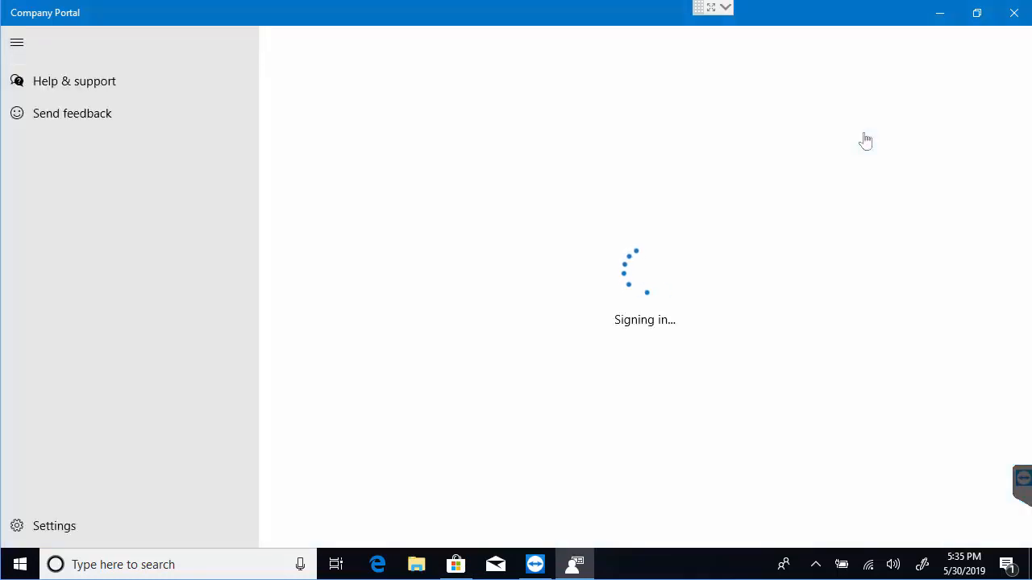
pyautogui.moveTo(522, 220)
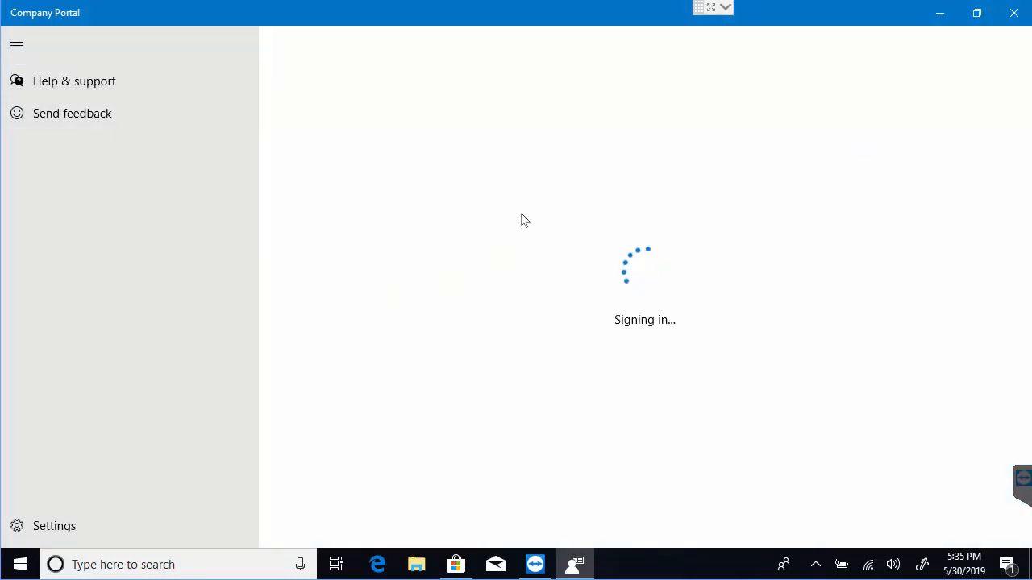
pyautogui.moveTo(426, 167)
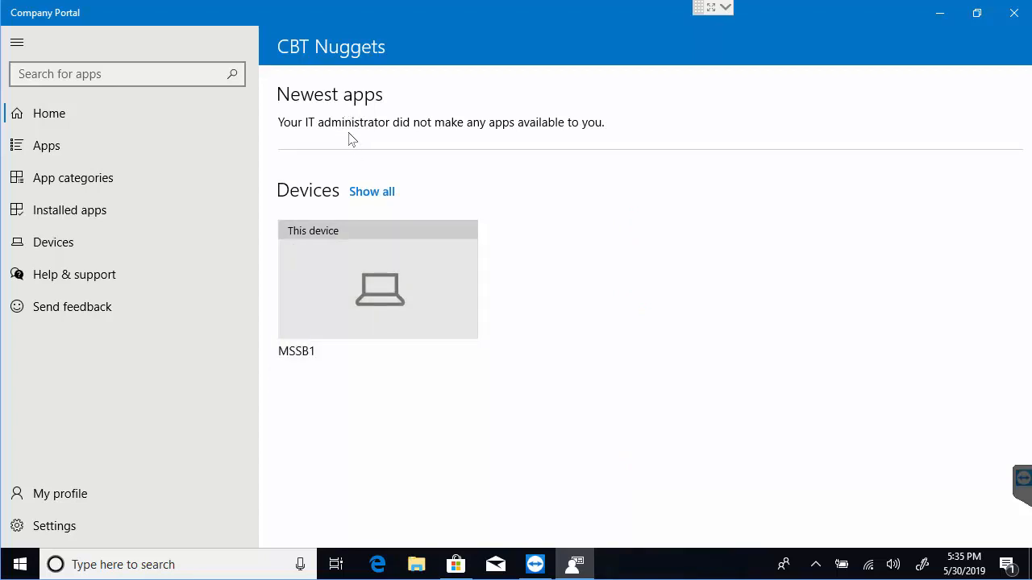
pyautogui.moveTo(890, 186)
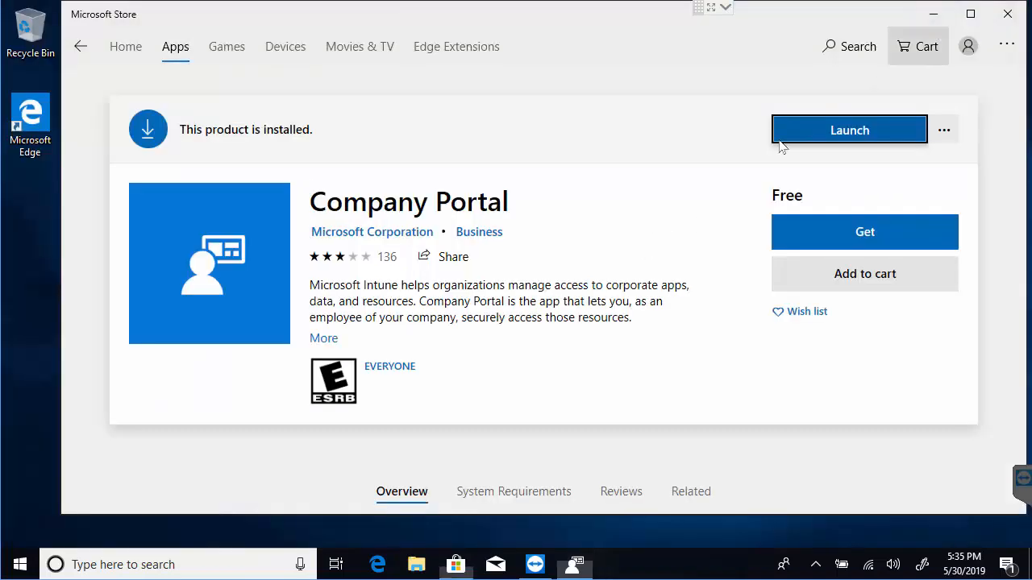
pyautogui.click(1007, 14)
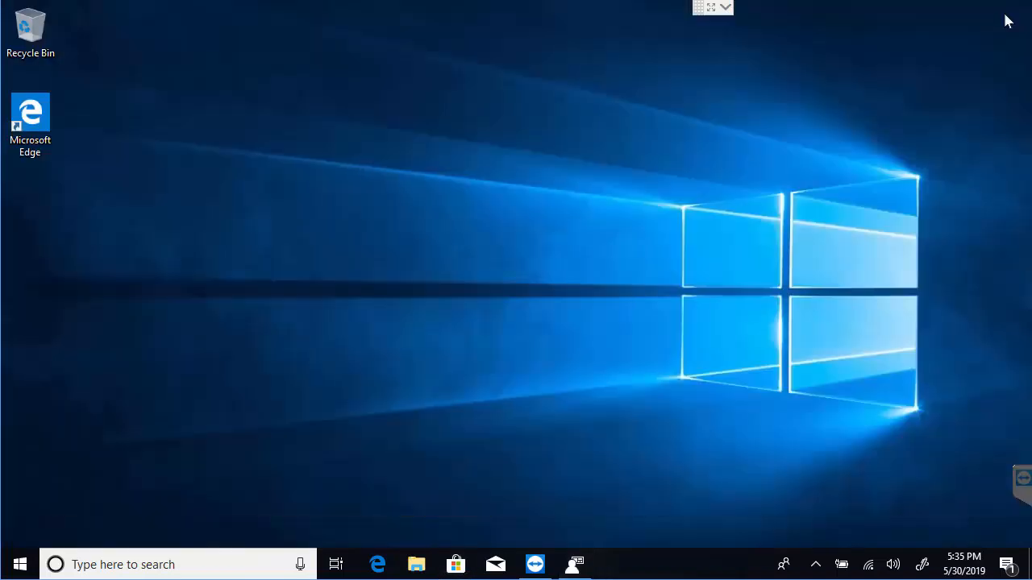
pyautogui.moveTo(899, 145)
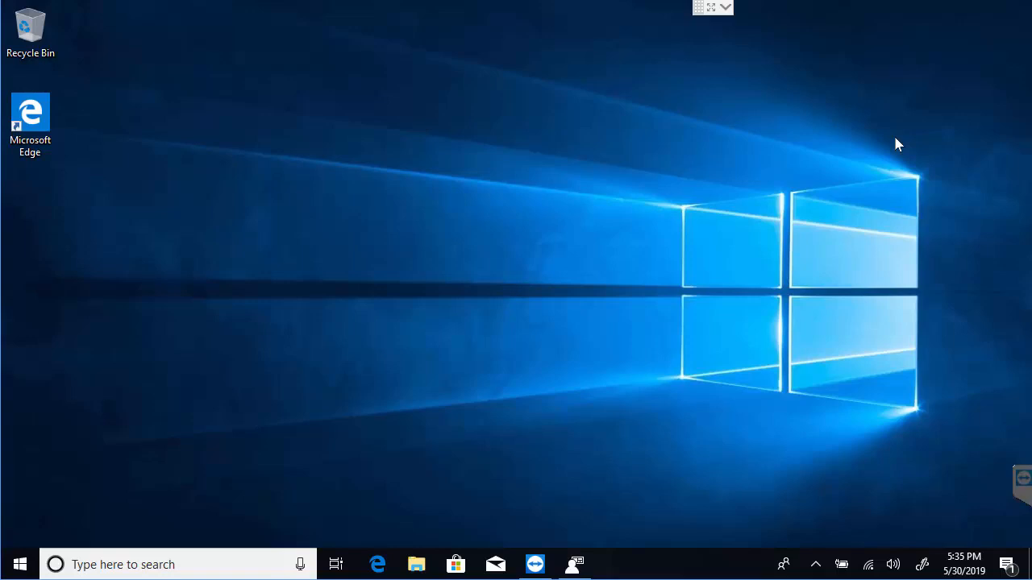
pyautogui.moveTo(780, 208)
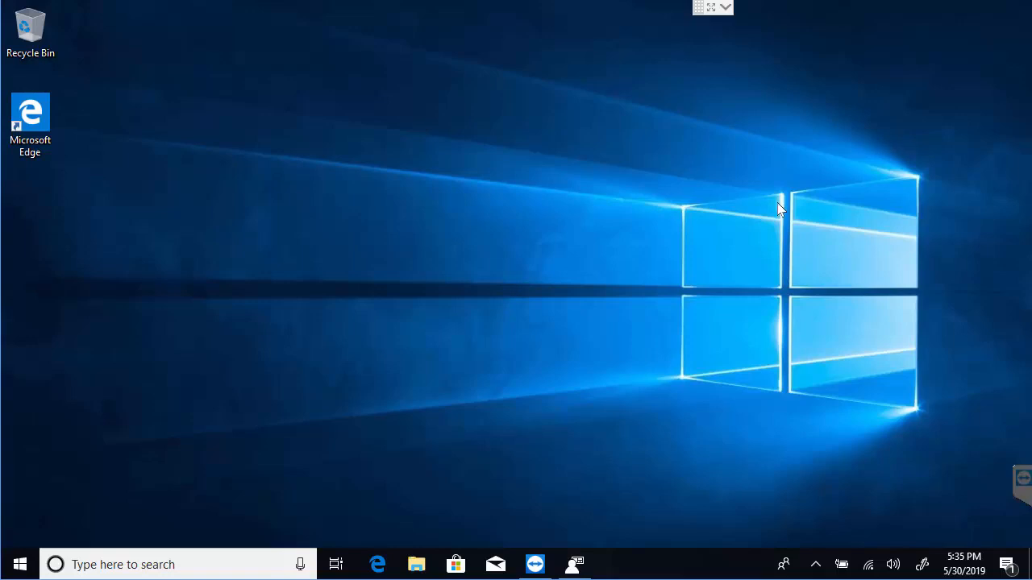
pyautogui.moveTo(931, 435)
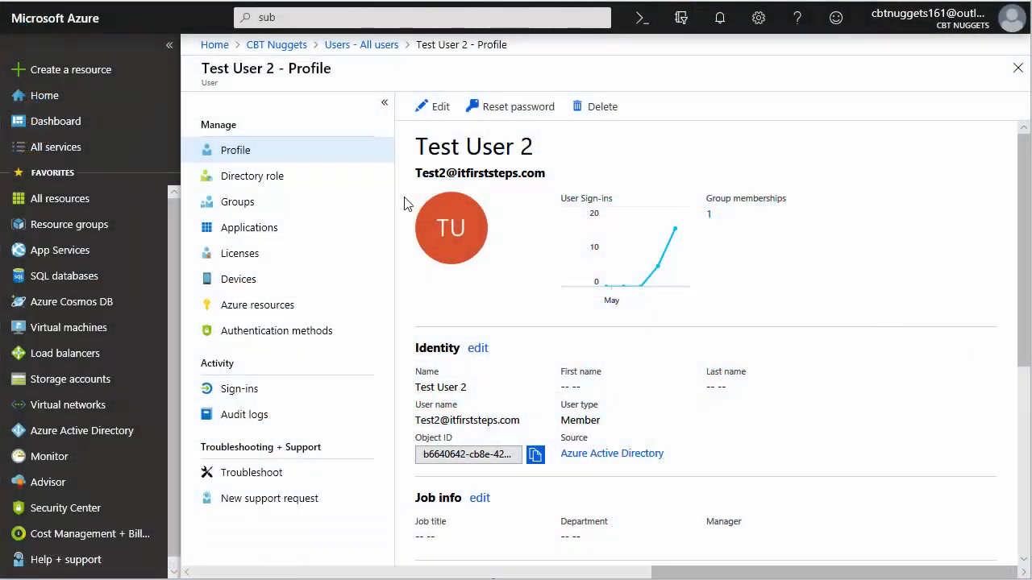
# Search 'intune' to reach the Intune service and its Devices overview with one enrolled Windows device
pyautogui.click(419, 17)
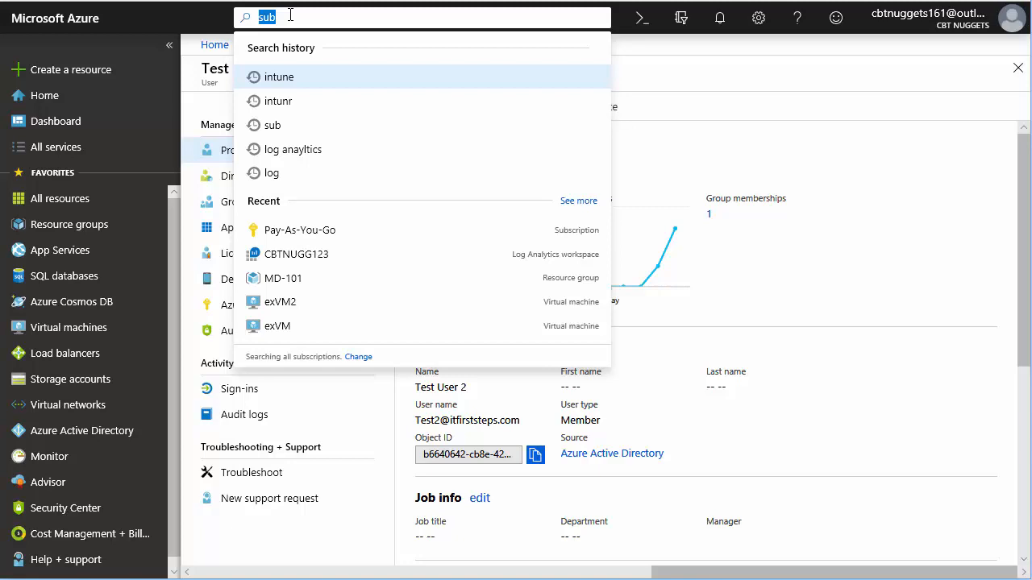
pyautogui.write('intune')
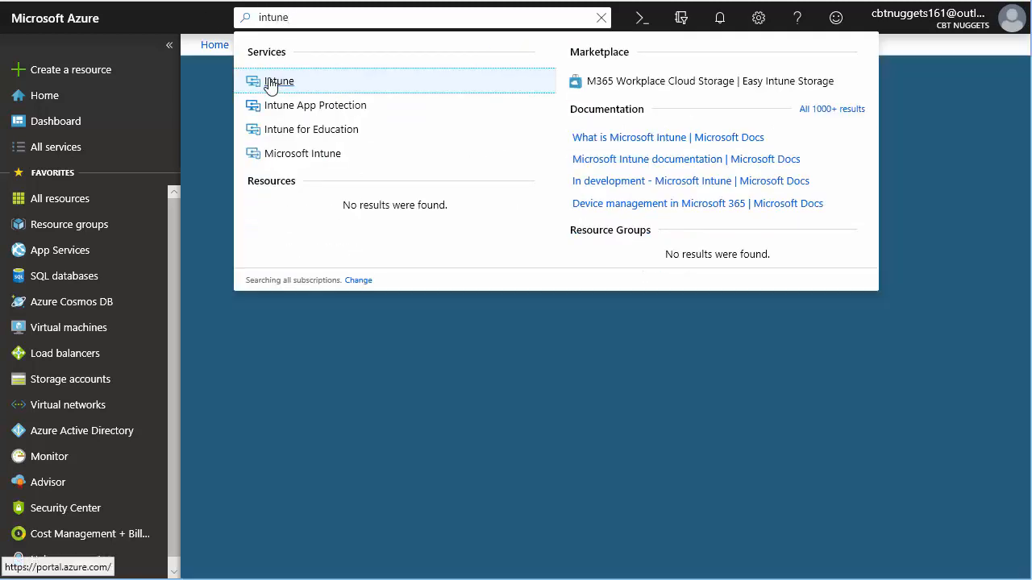
pyautogui.click(279, 80)
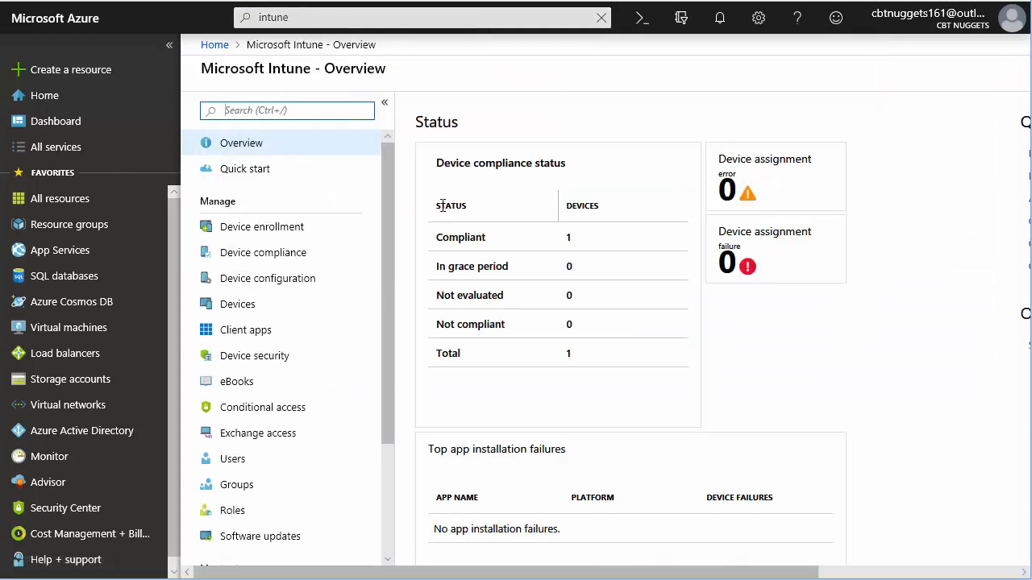
pyautogui.click(237, 304)
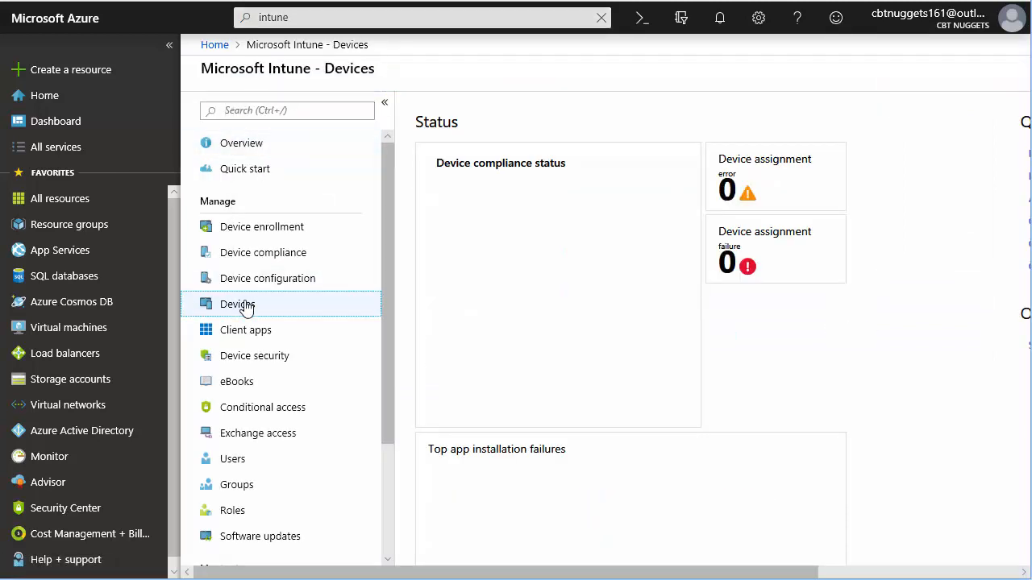
pyautogui.click(237, 304)
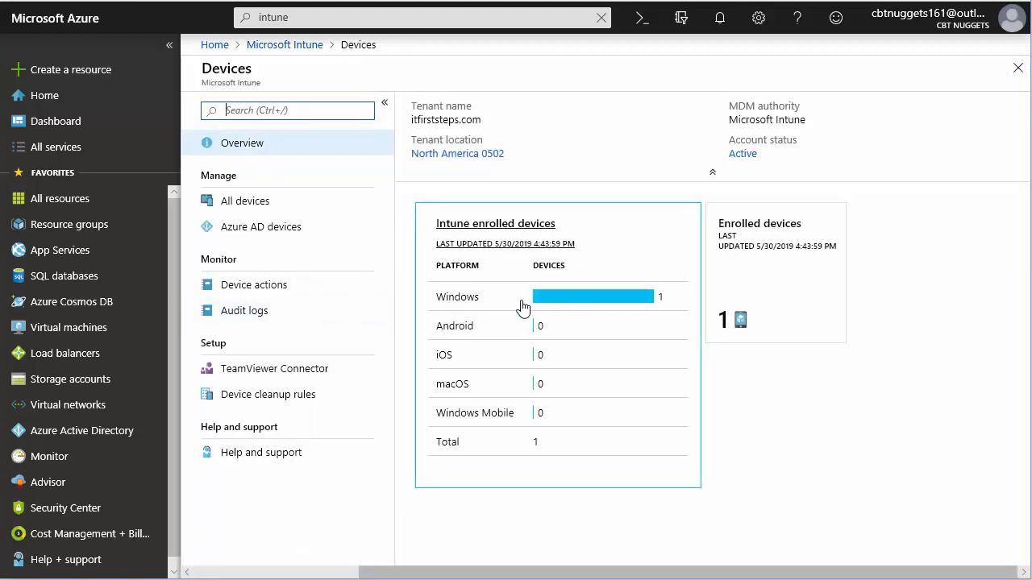
pyautogui.moveTo(579, 305)
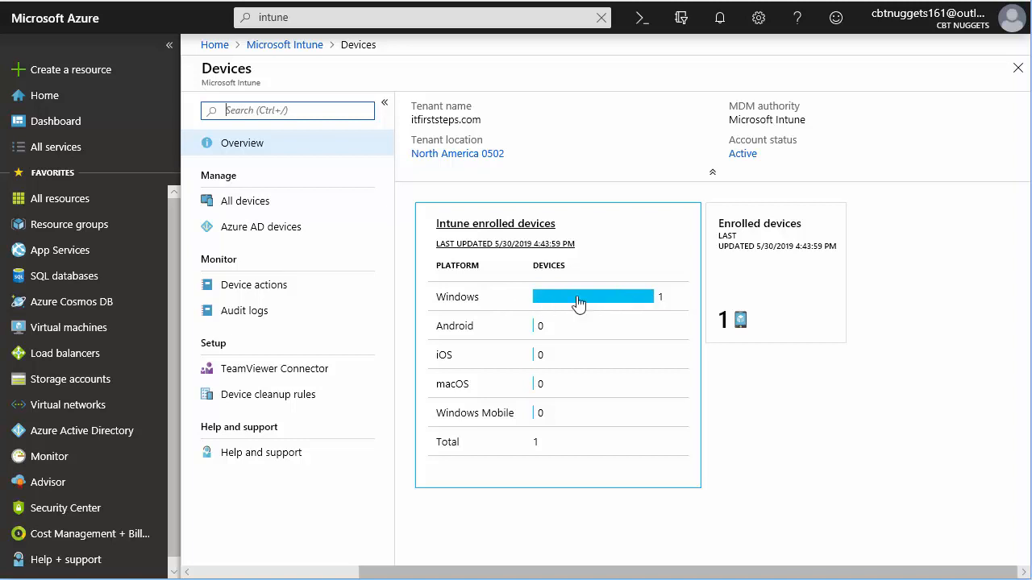
pyautogui.moveTo(608, 307)
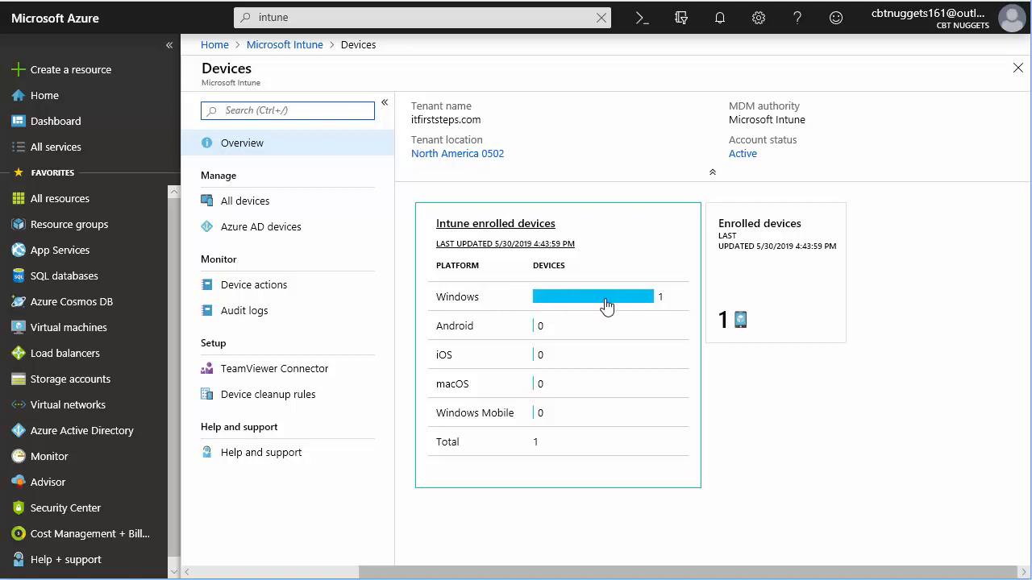
pyautogui.moveTo(468, 305)
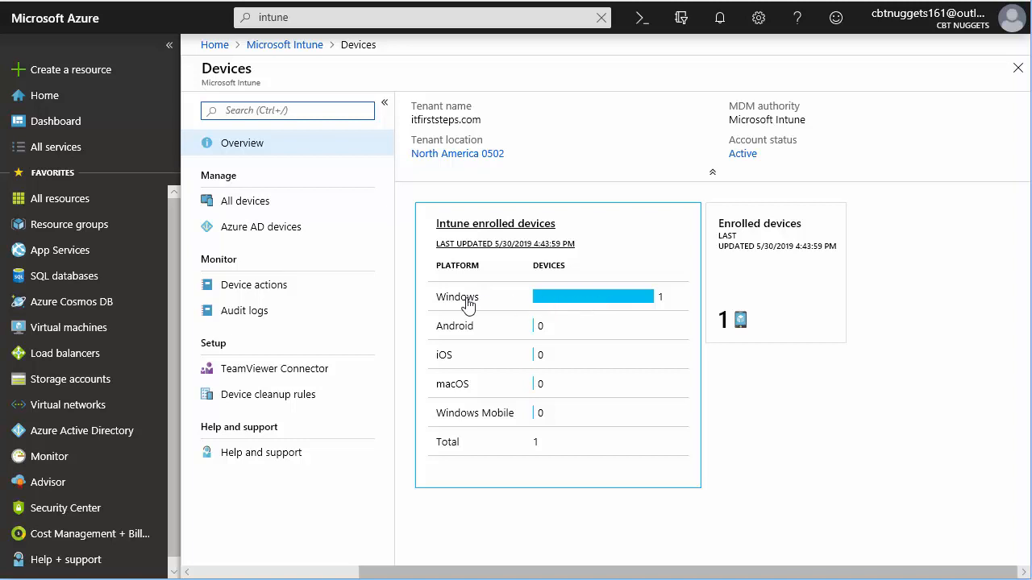
# List all devices, check MSSB1 is compliant, and view its overview as corporate-owned, enrolled by Test User 2
pyautogui.click(245, 201)
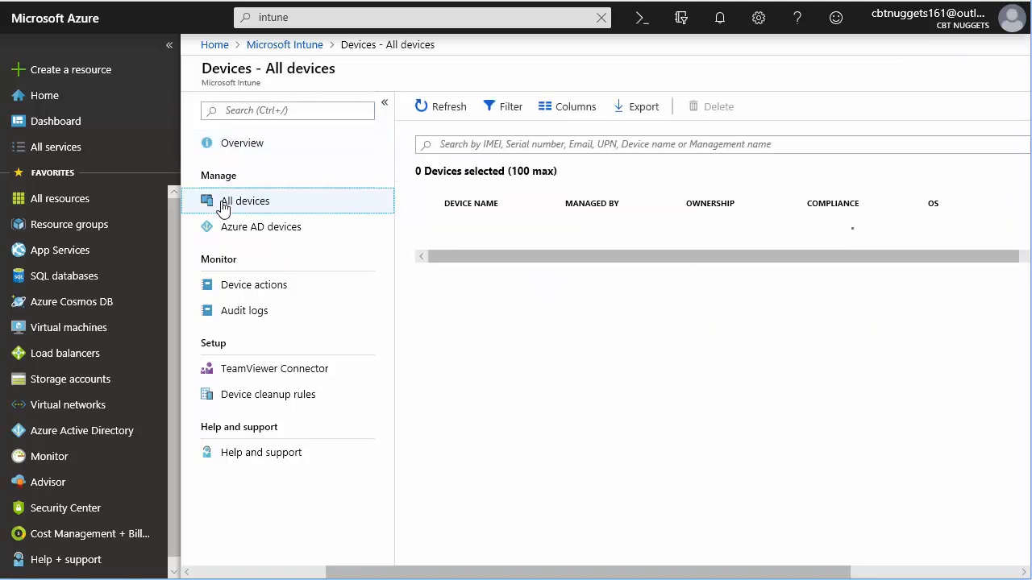
pyautogui.click(245, 201)
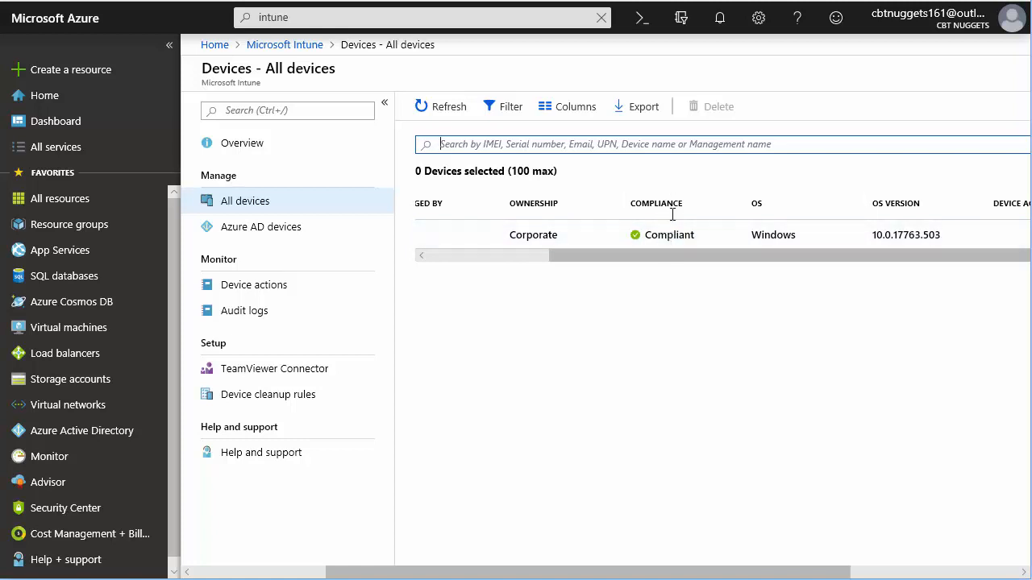
pyautogui.moveTo(688, 253)
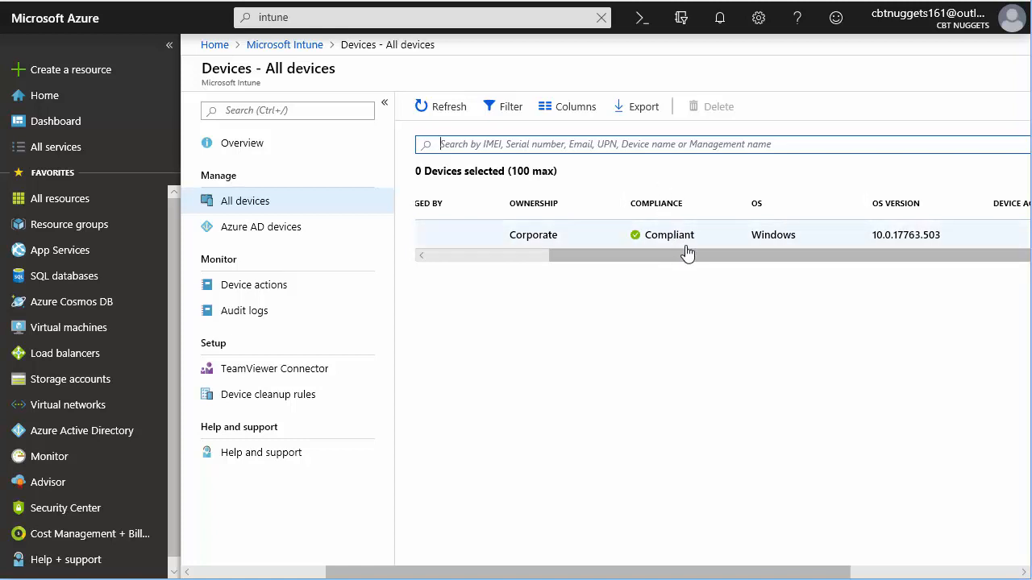
pyautogui.moveTo(833, 243)
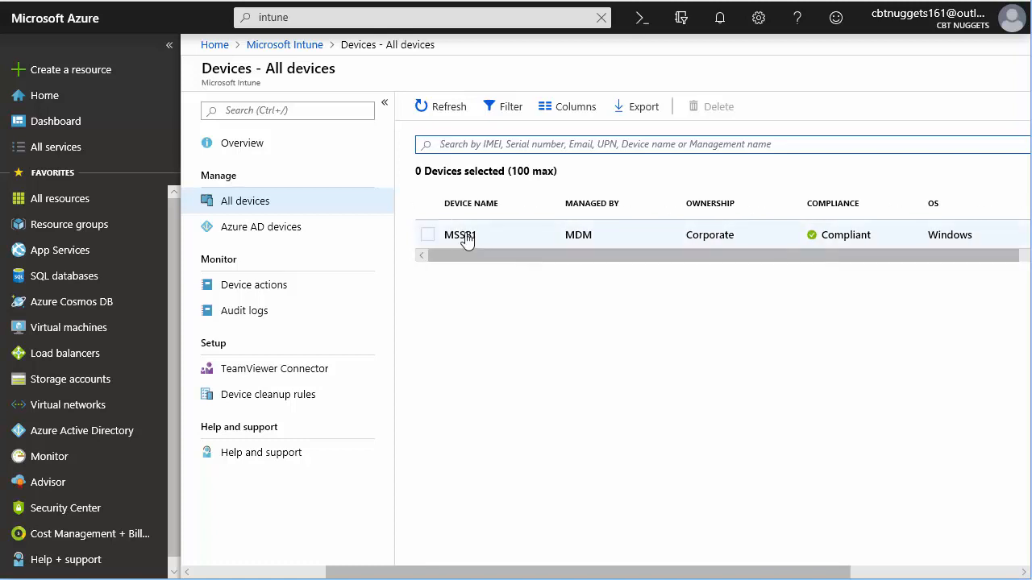
pyautogui.click(460, 235)
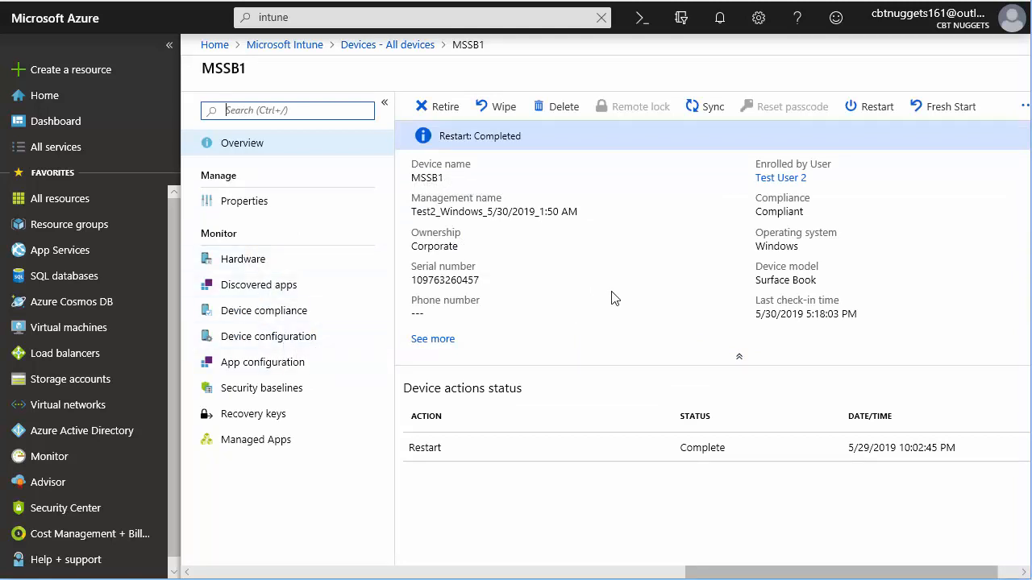
pyautogui.moveTo(615, 258)
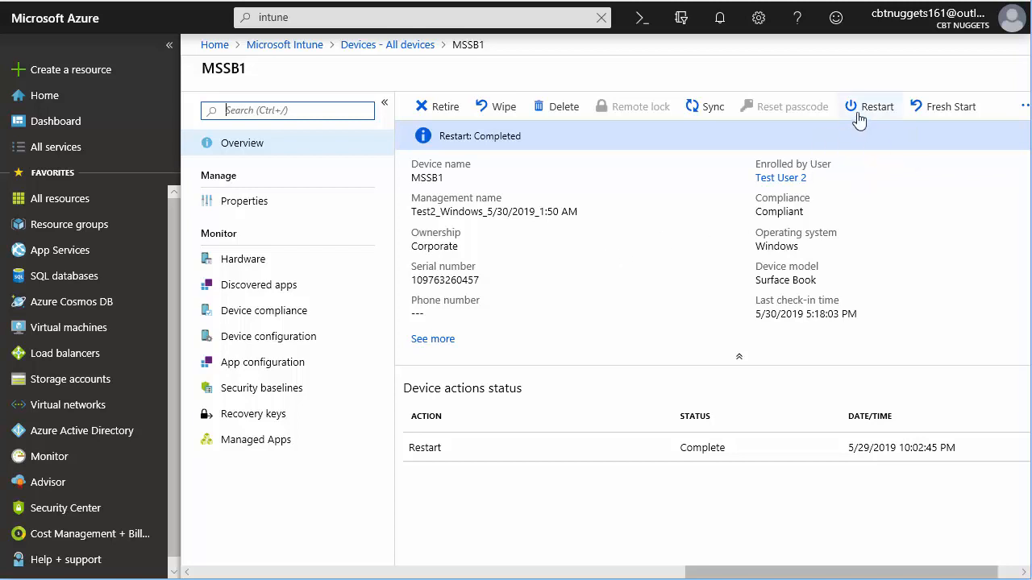
pyautogui.moveTo(878, 105)
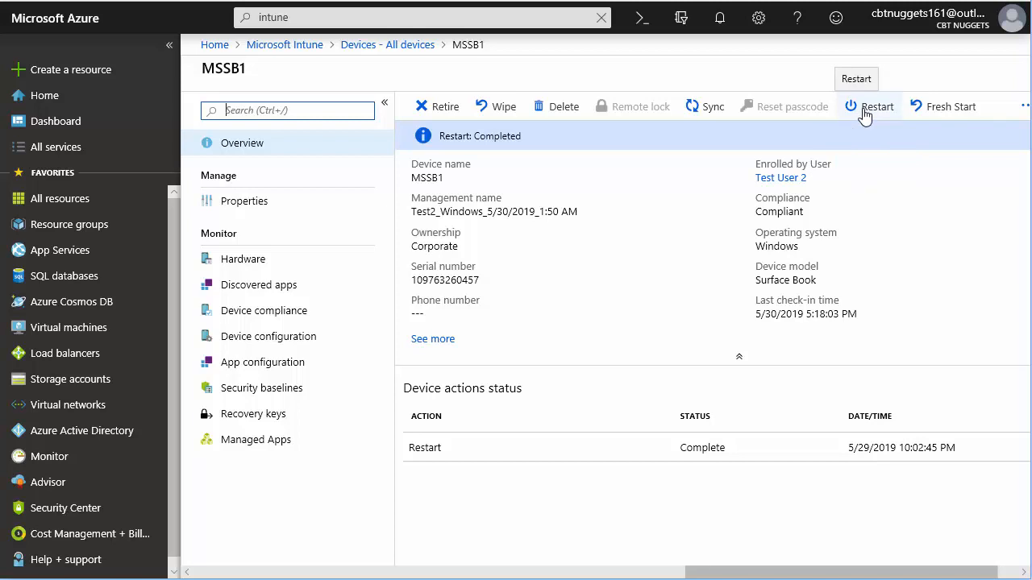
# Send a remote restart to MSSB1, confirm it, and check its status reads Pending
pyautogui.click(878, 106)
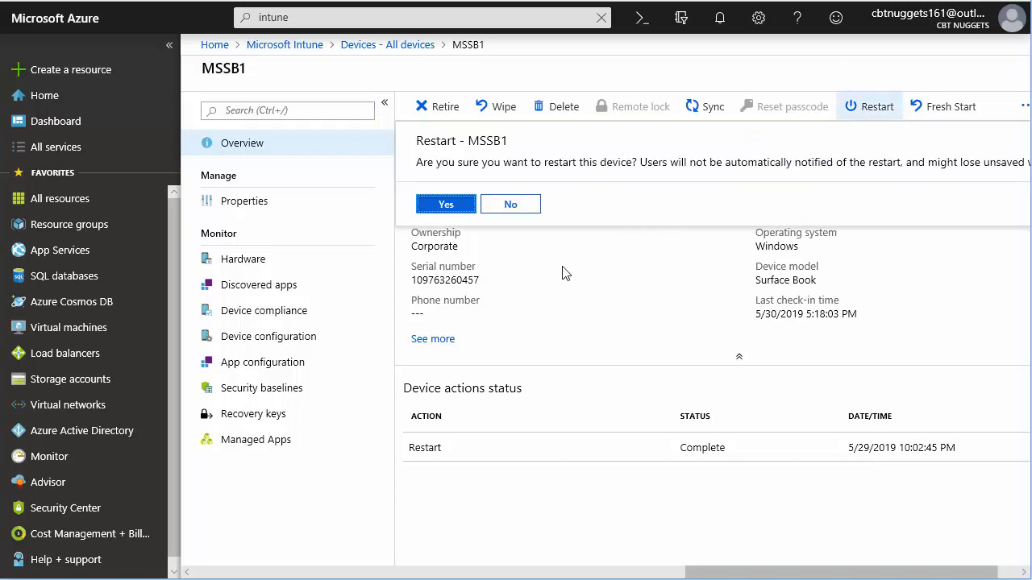
pyautogui.moveTo(563, 274)
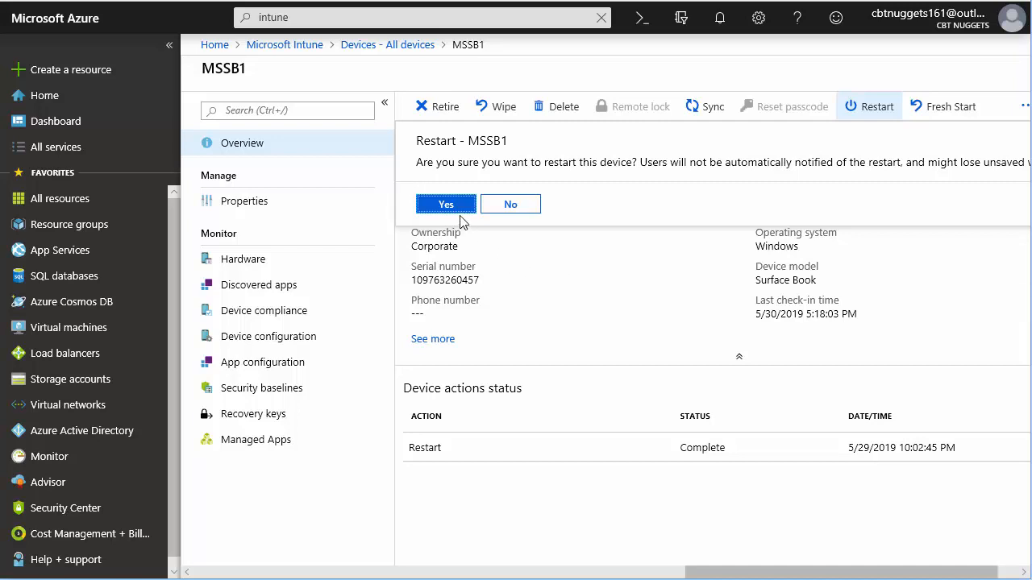
pyautogui.click(446, 204)
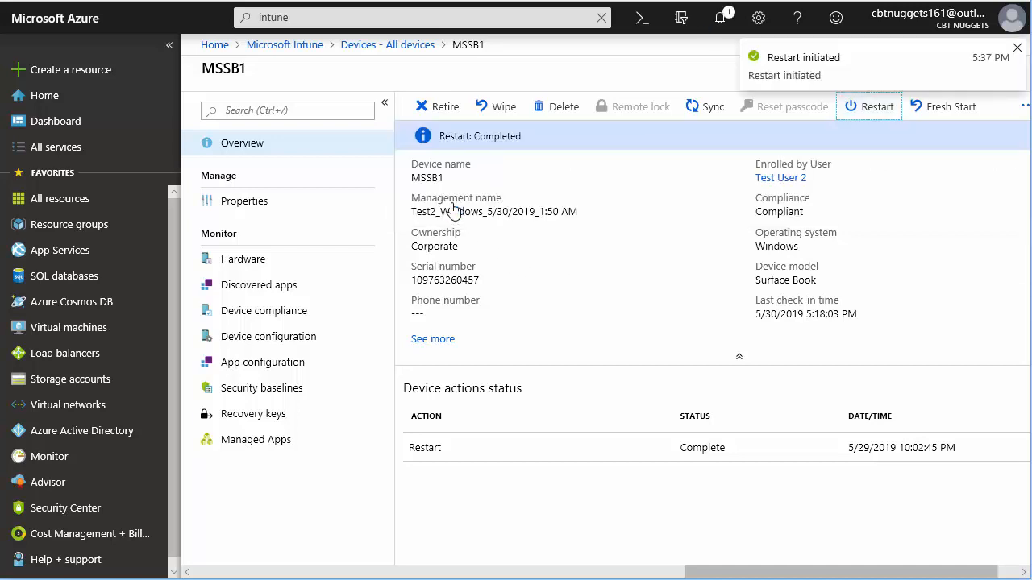
pyautogui.click(869, 106)
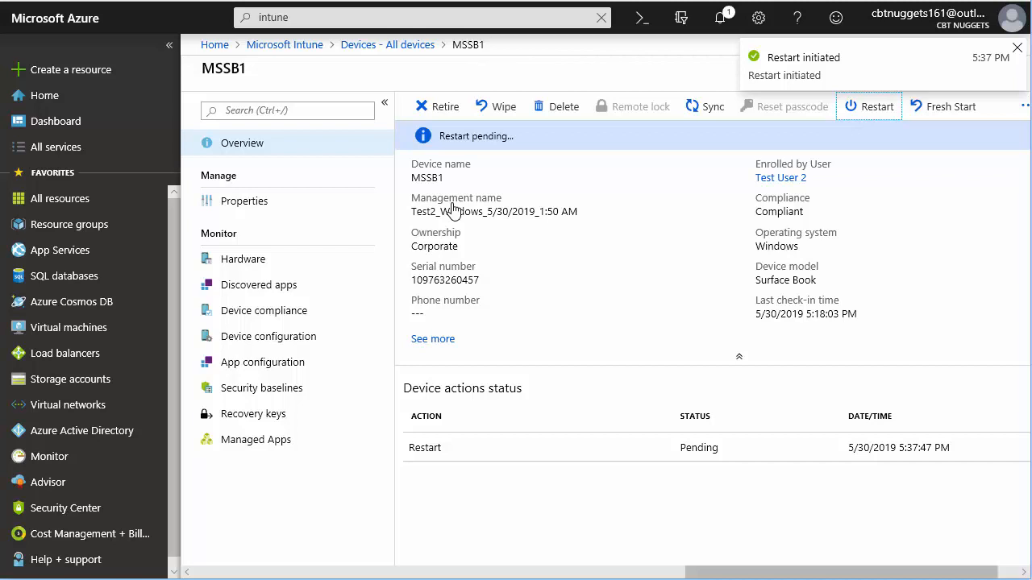
pyautogui.click(1017, 48)
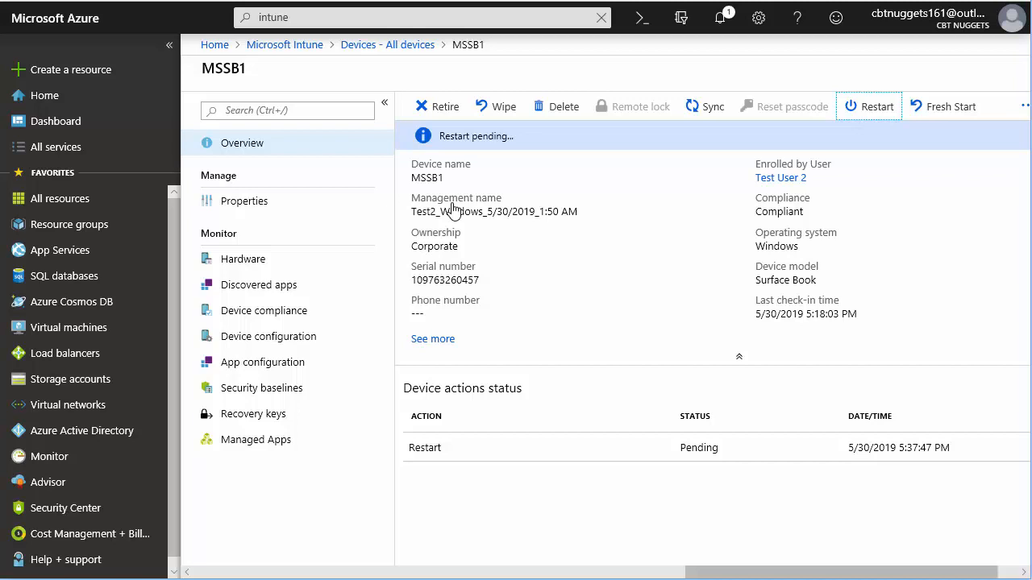
pyautogui.moveTo(301, 174)
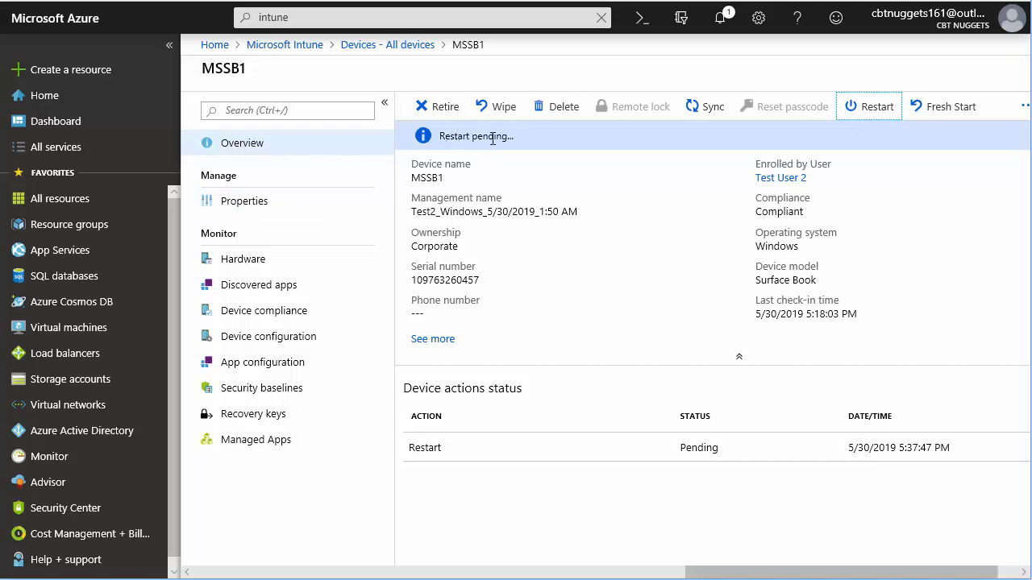
pyautogui.moveTo(502, 152)
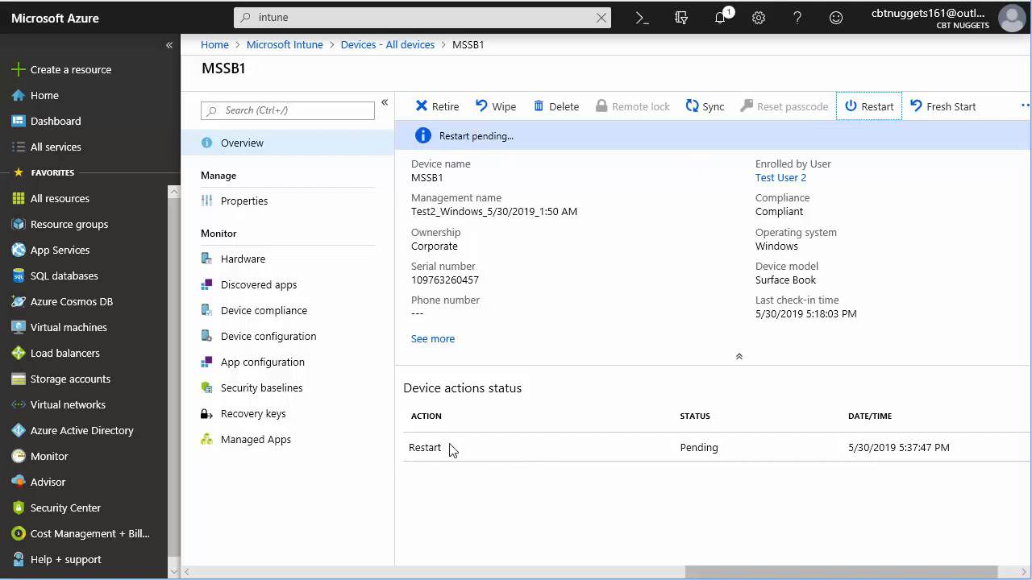
pyautogui.moveTo(665, 475)
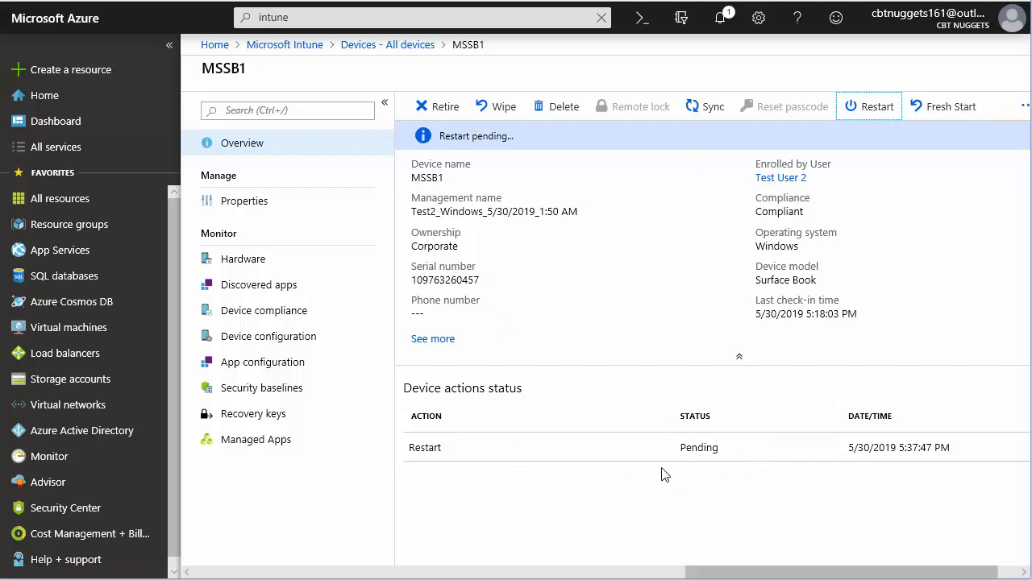
pyautogui.moveTo(699, 482)
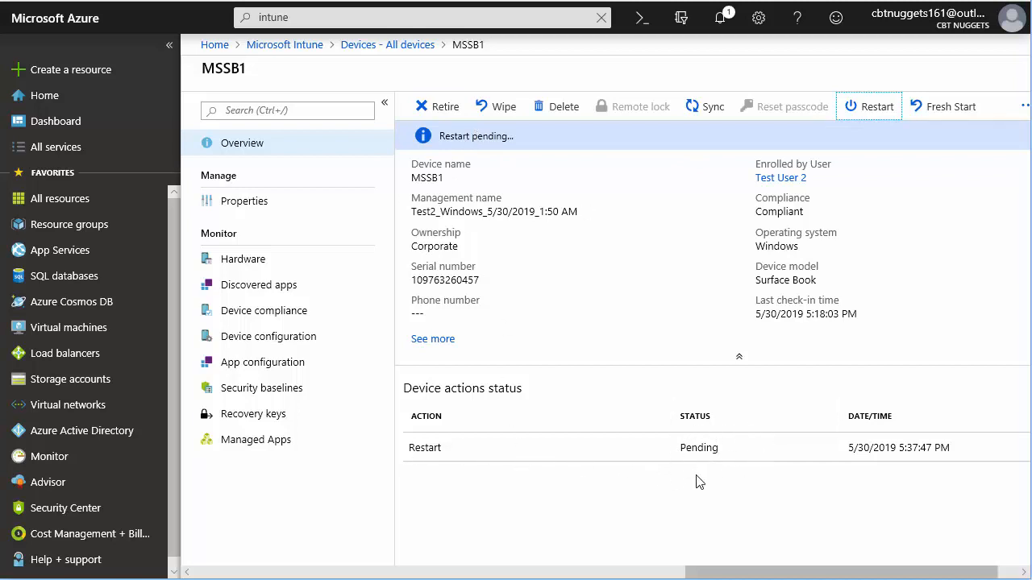
pyautogui.moveTo(653, 427)
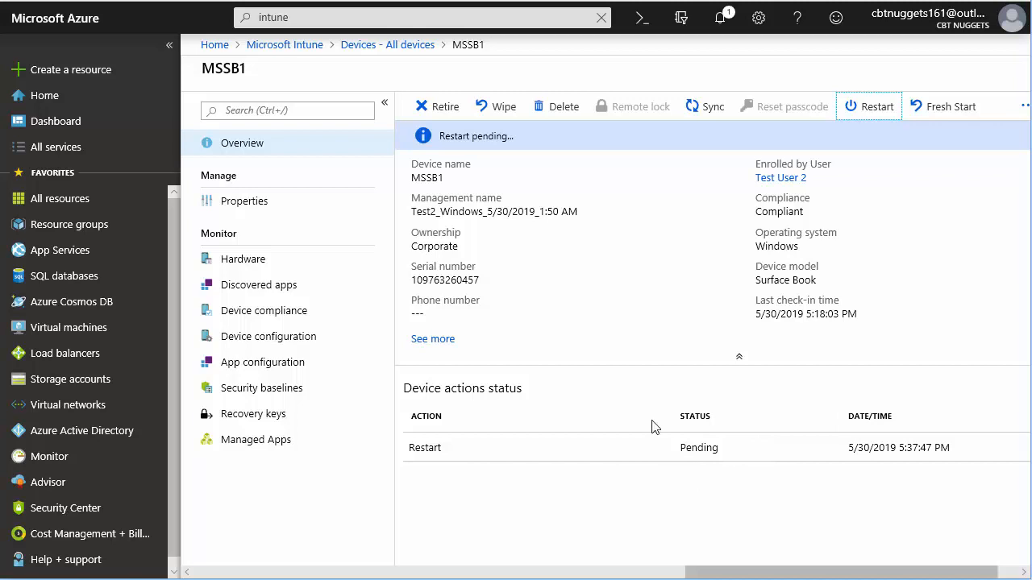
pyautogui.moveTo(609, 441)
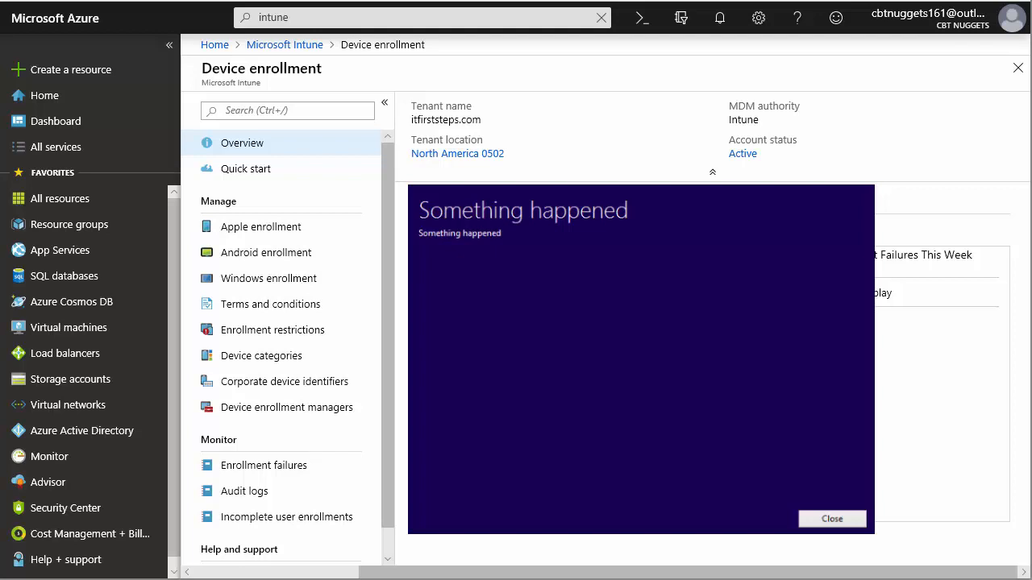
# Dismiss the 'Something happened' error to return to the Device enrollment overview
pyautogui.click(831, 519)
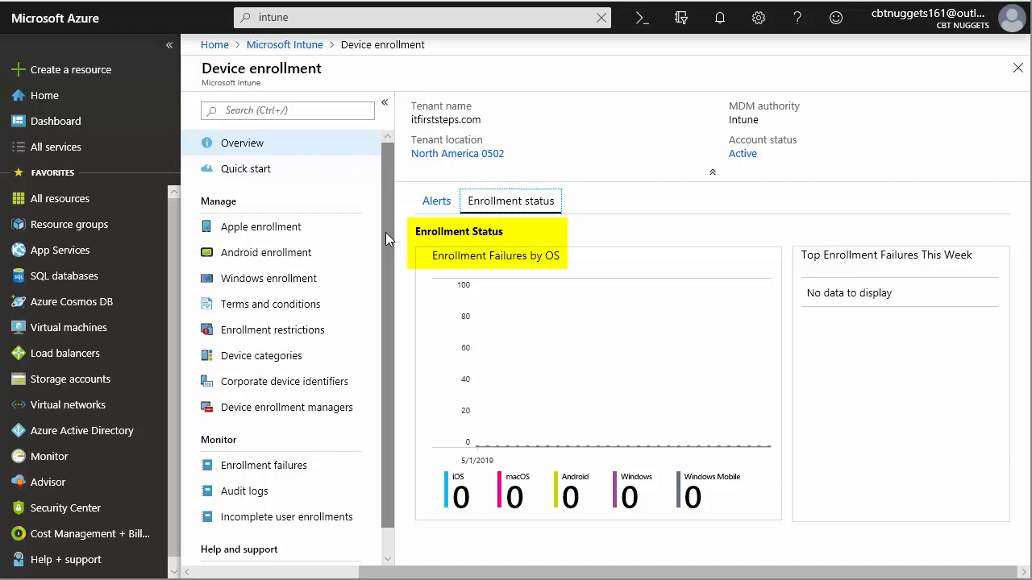
pyautogui.moveTo(339, 227)
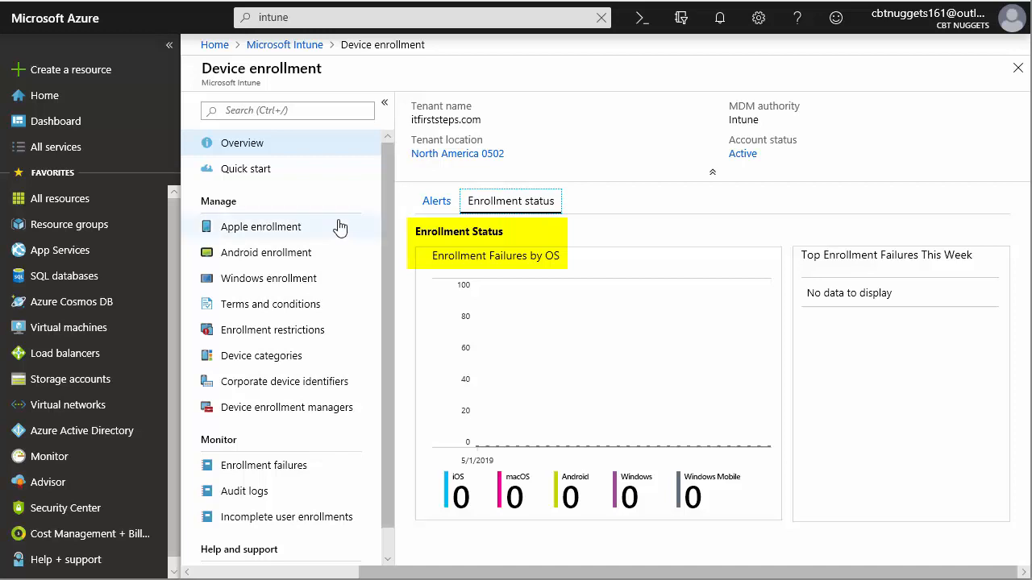
pyautogui.moveTo(458, 282)
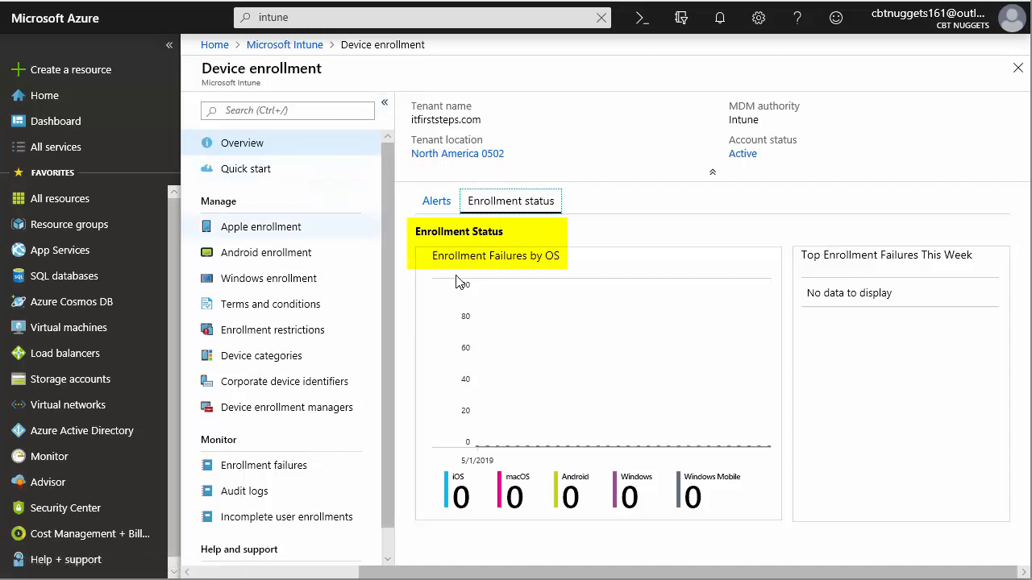